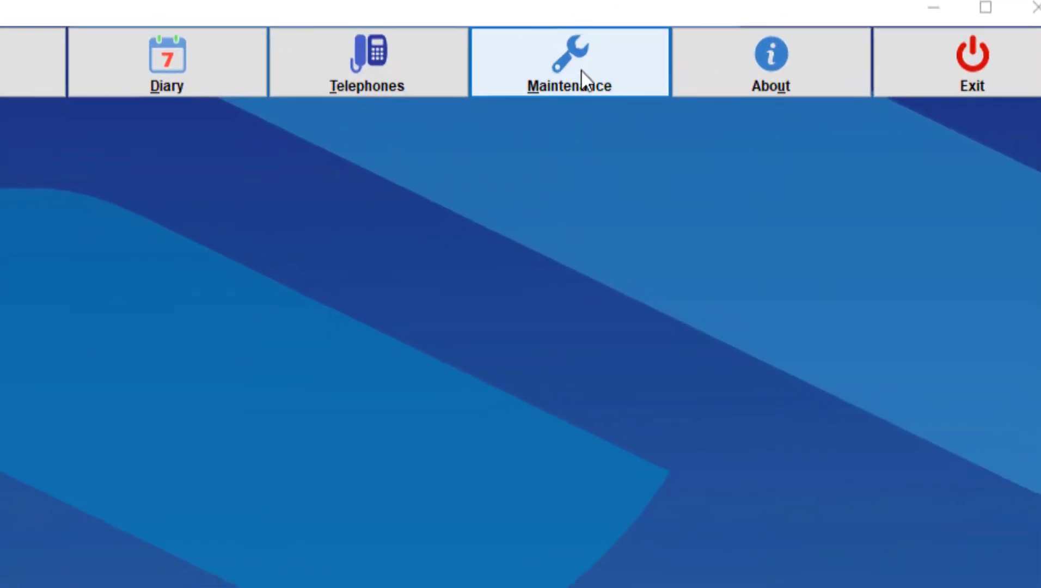
# Open System Setup from the Maintenance menu to show the company's business details.
pyautogui.click(569, 62)
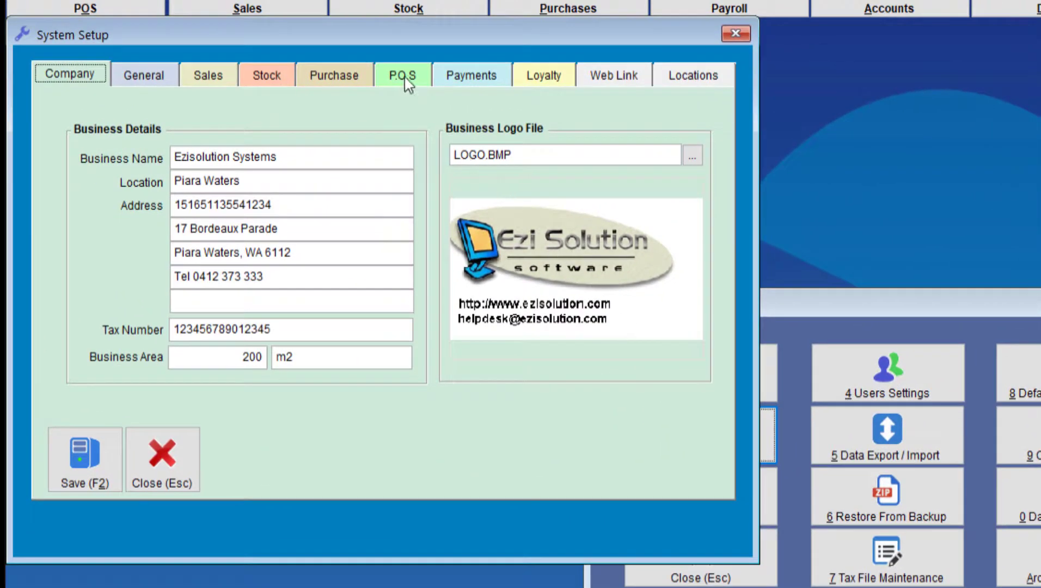
# Choose DDPPPPPWWWWWC for random weight barcodes on the P.O.S tab, then close System Setup.
pyautogui.click(402, 74)
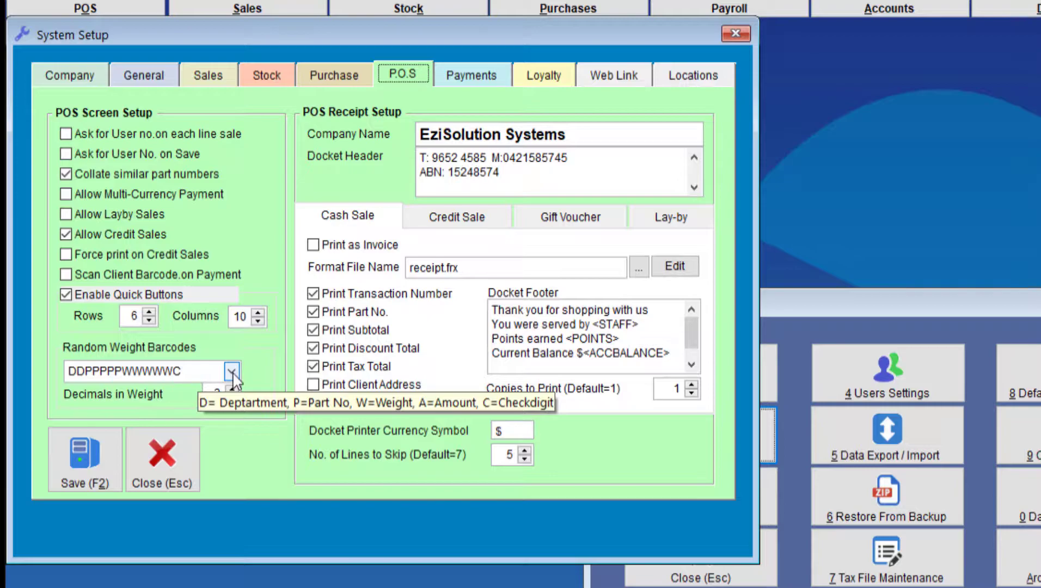
pyautogui.moveTo(116, 384)
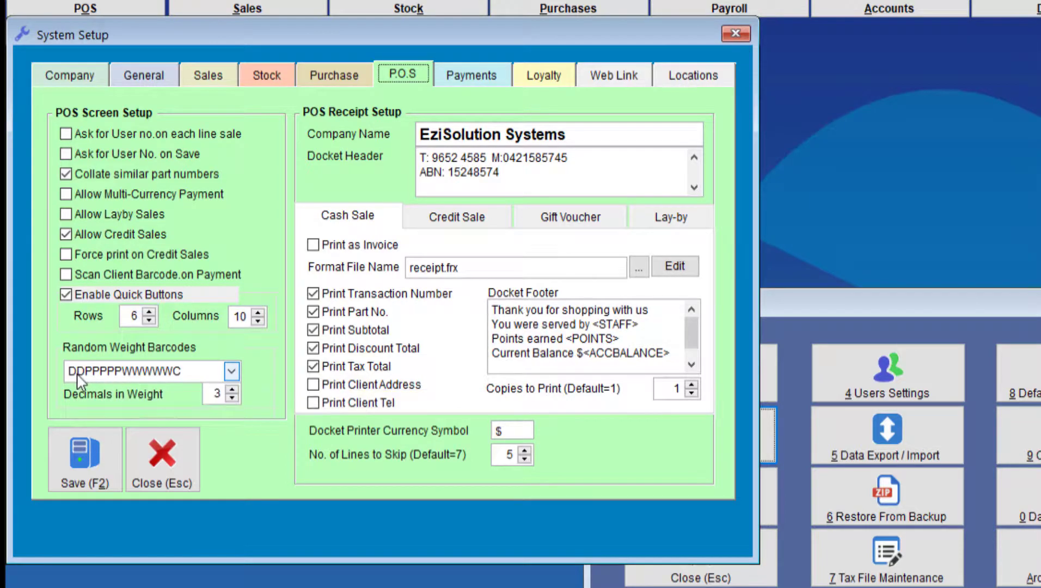
pyautogui.moveTo(146, 371)
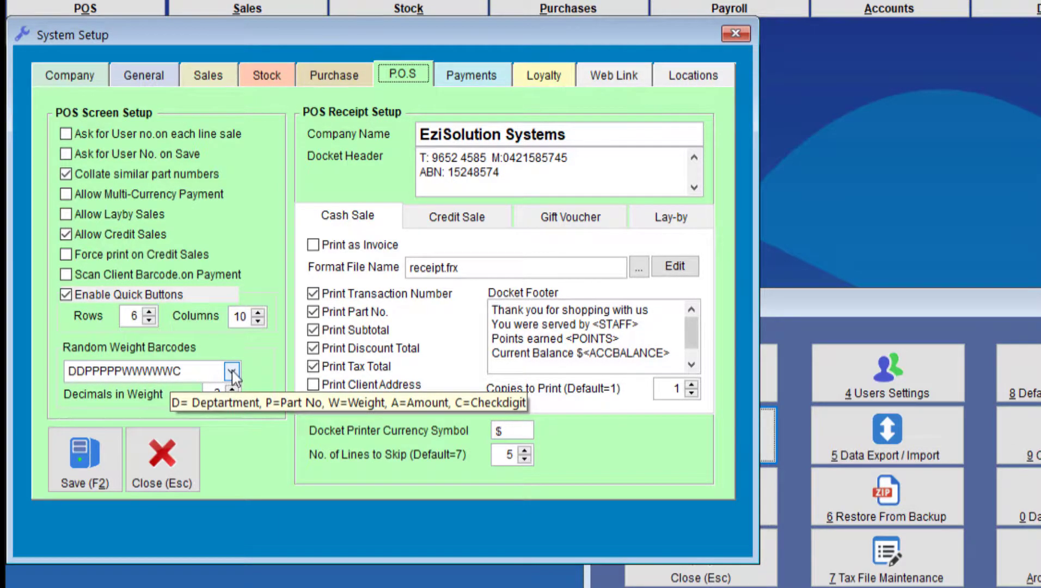
pyautogui.click(232, 371)
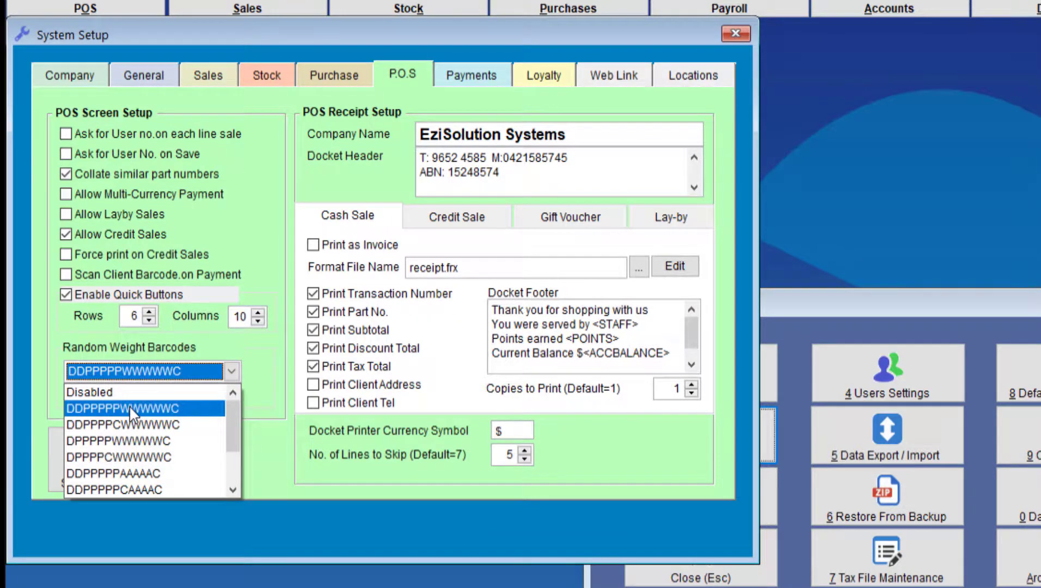
pyautogui.click(124, 408)
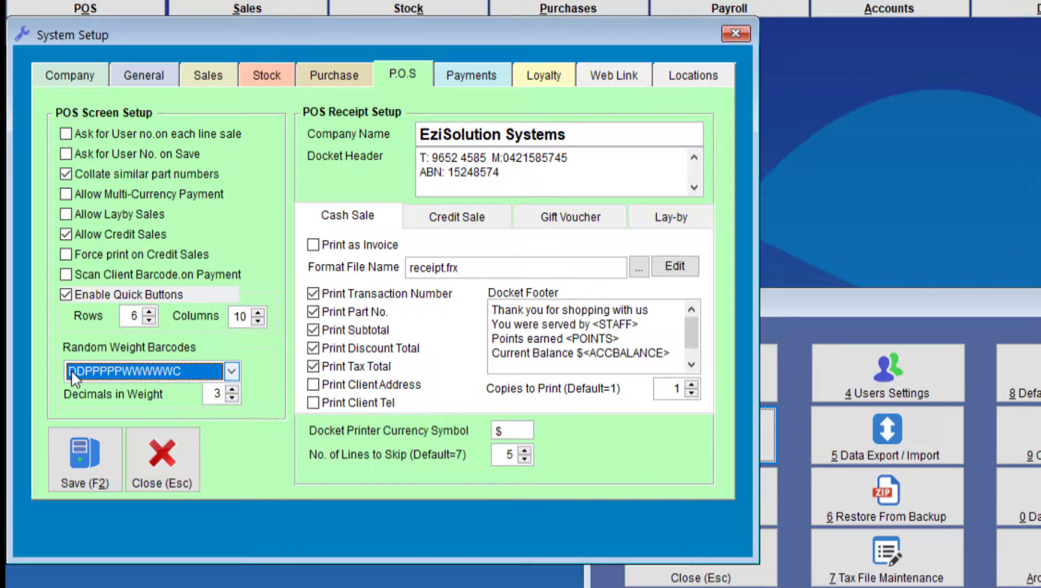
pyautogui.click(161, 458)
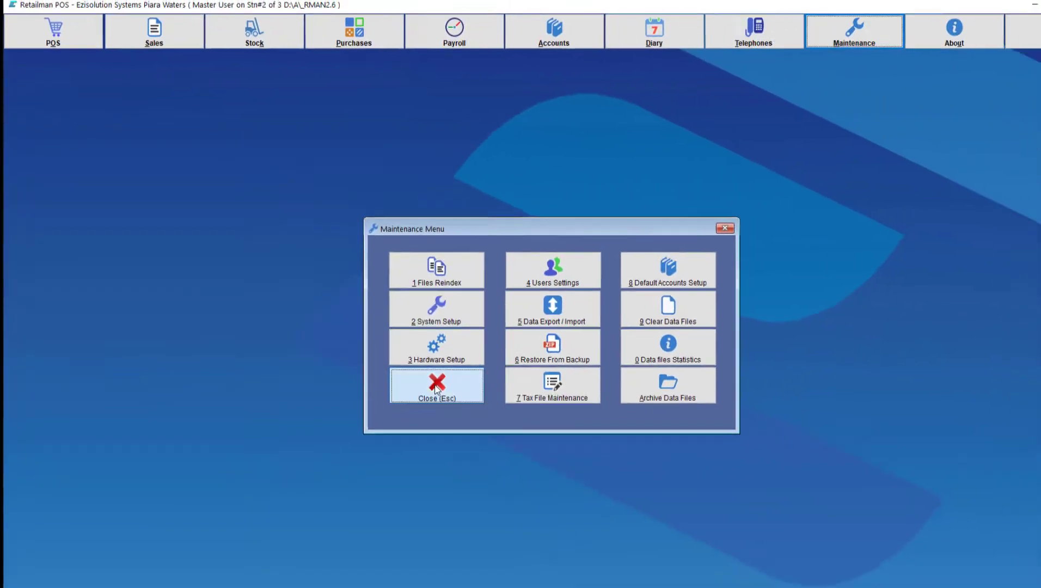
# Close the Maintenance Menu and view the scale, weight barcode and salami example pictures.
pyautogui.click(437, 385)
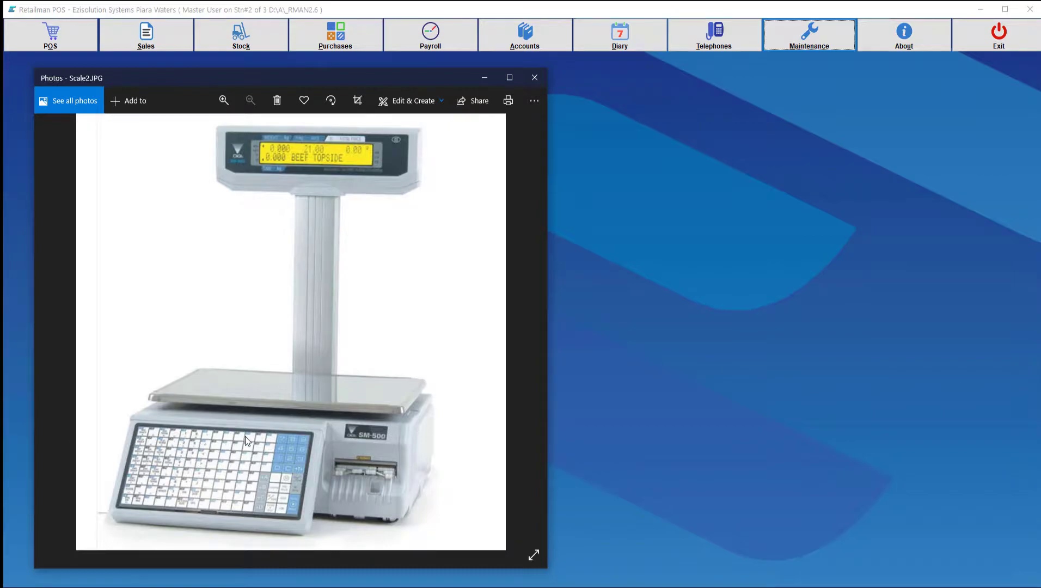
pyautogui.moveTo(248, 443)
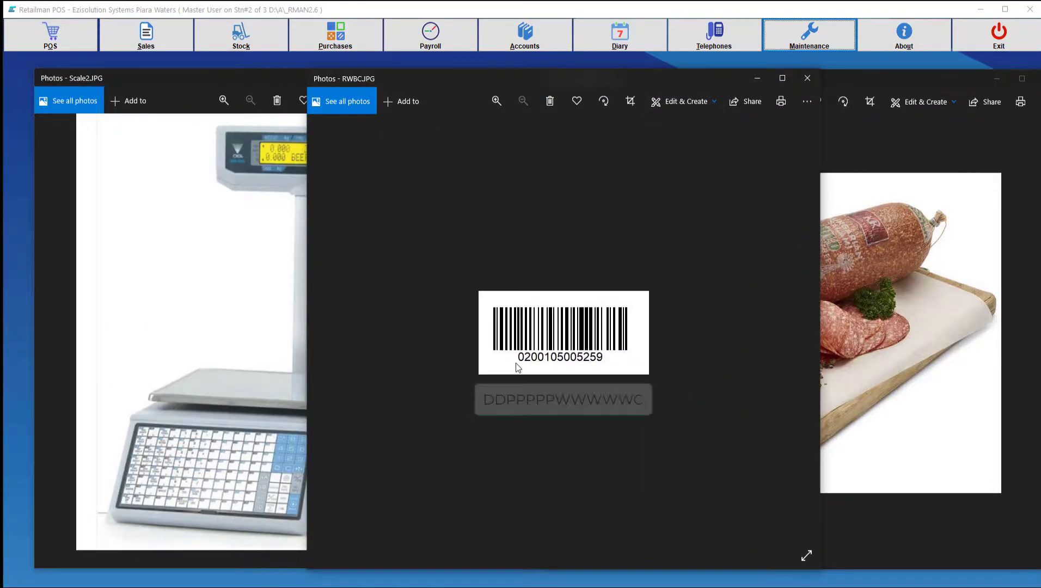
pyautogui.click(562, 399)
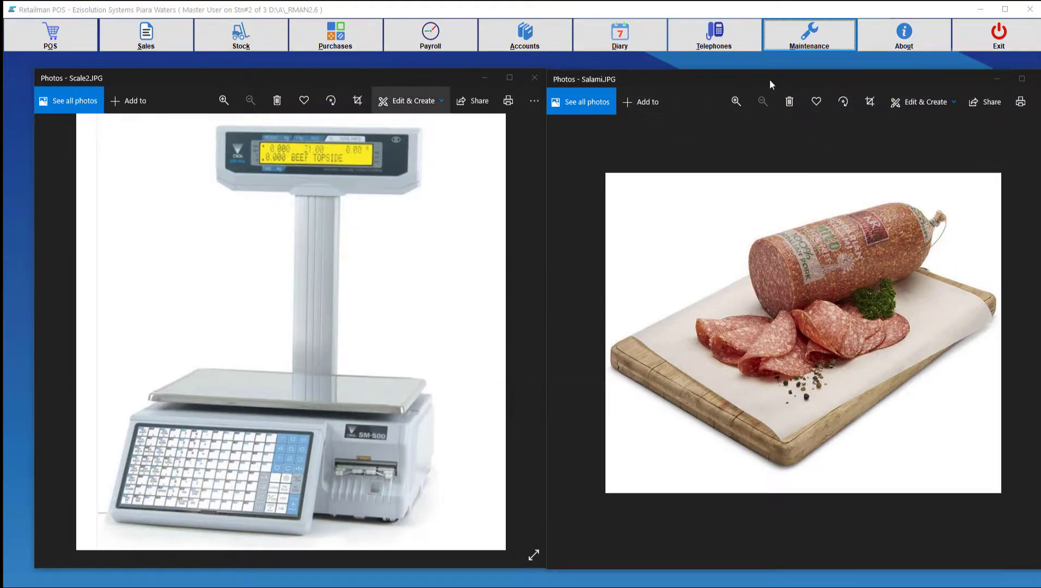
pyautogui.click(534, 78)
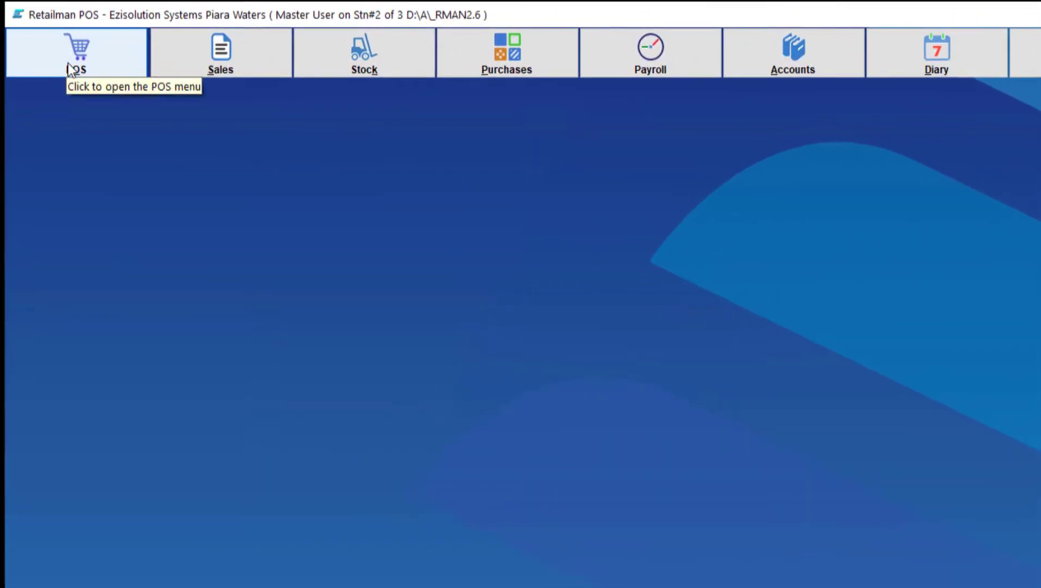
pyautogui.click(76, 52)
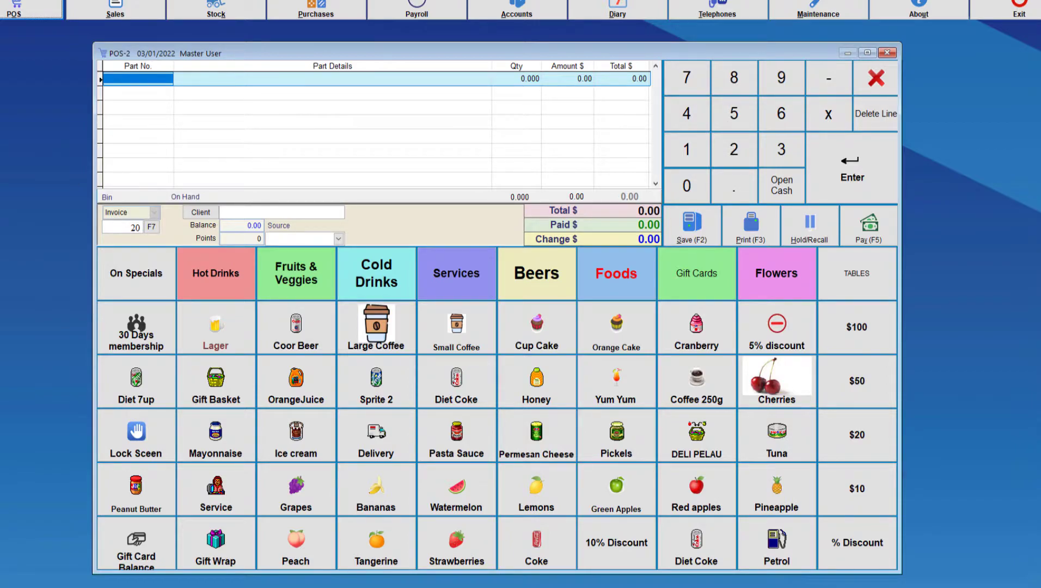
pyautogui.write('020010500')
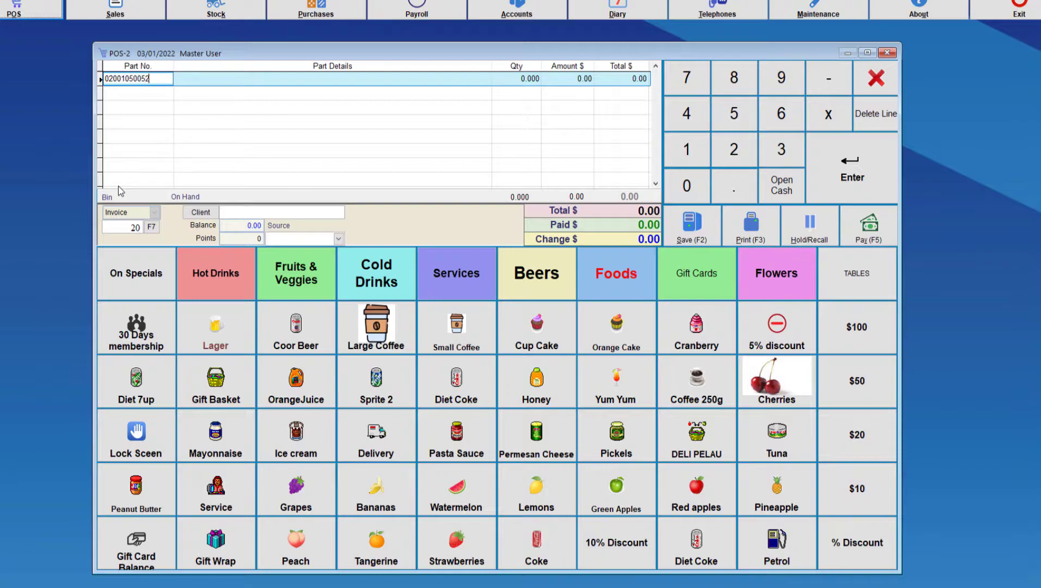
pyautogui.write('5259')
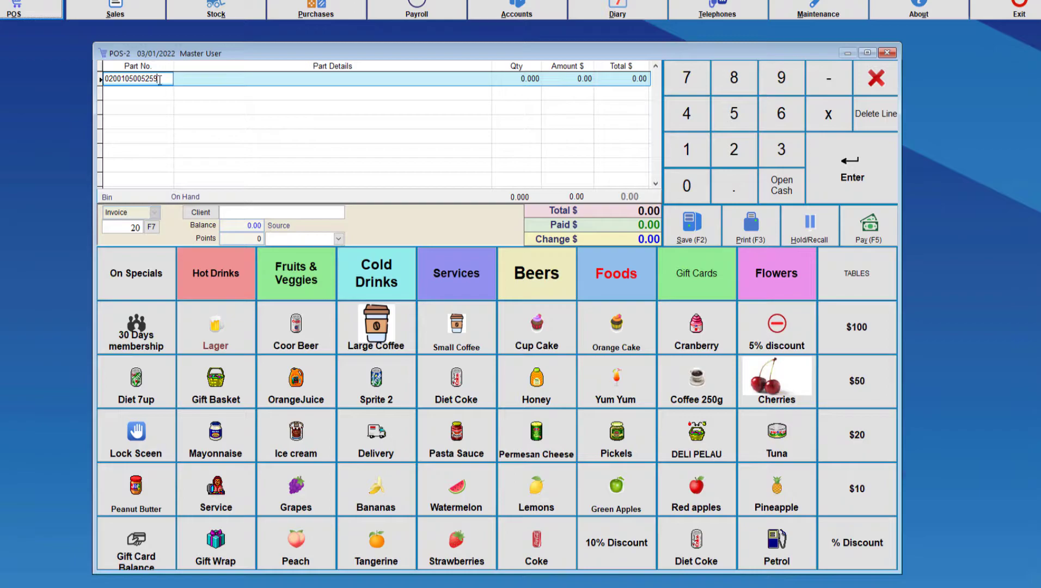
pyautogui.press('enter')
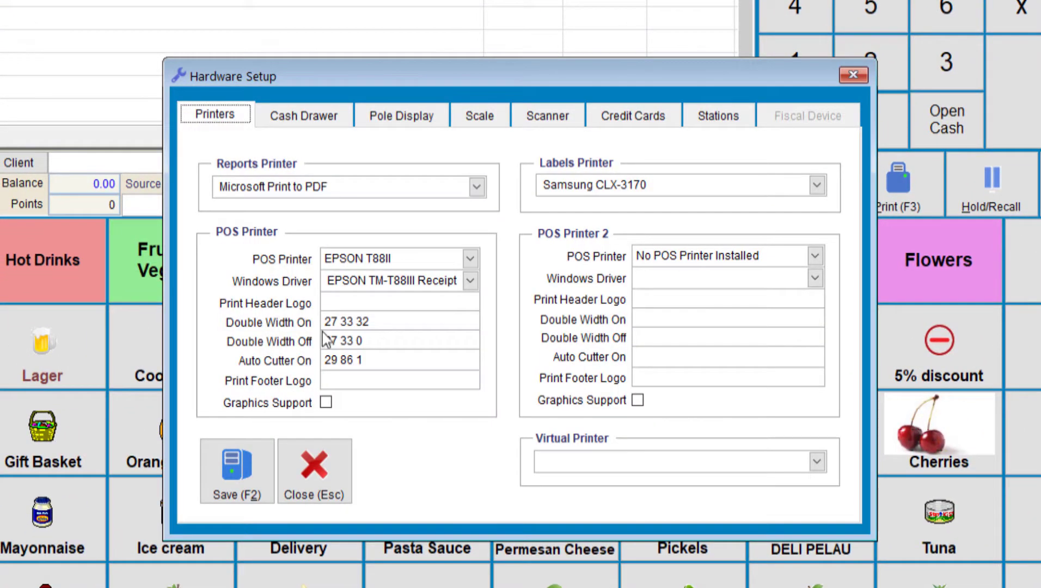
# Select Generic Scale on the Scale tab and enter 87 as the enable weighing code.
pyautogui.click(479, 115)
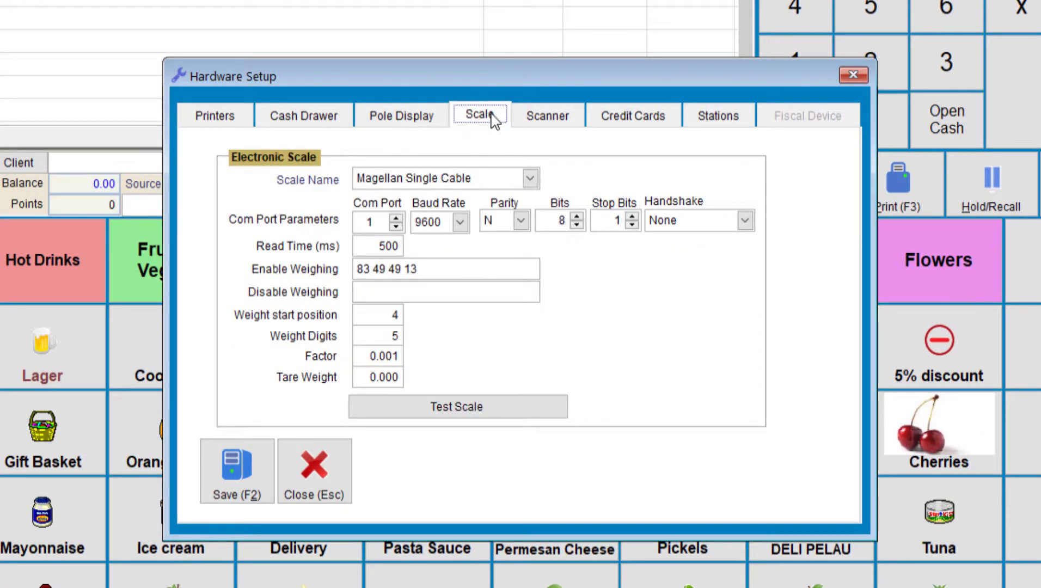
pyautogui.click(529, 177)
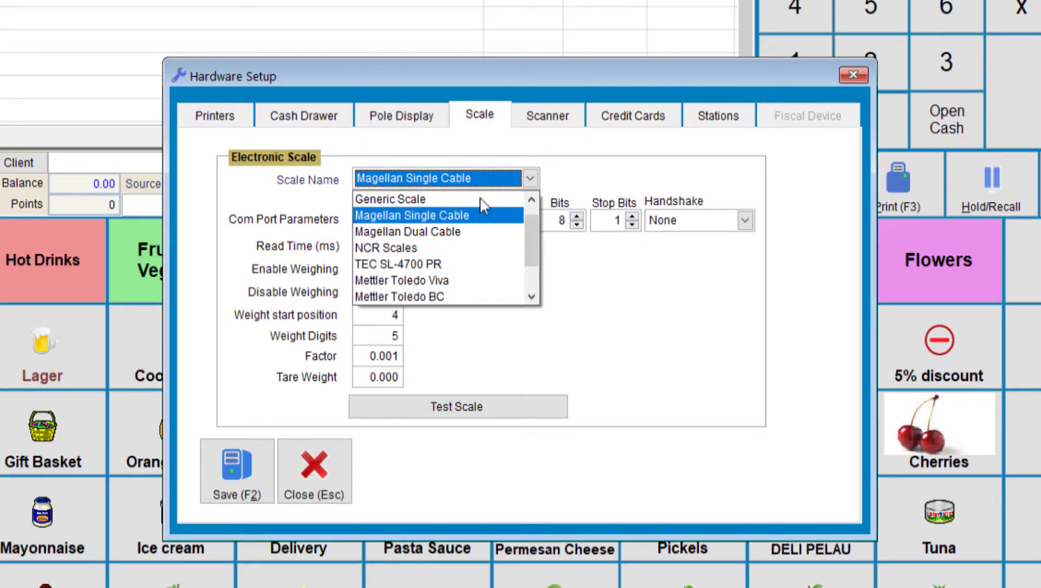
pyautogui.click(390, 199)
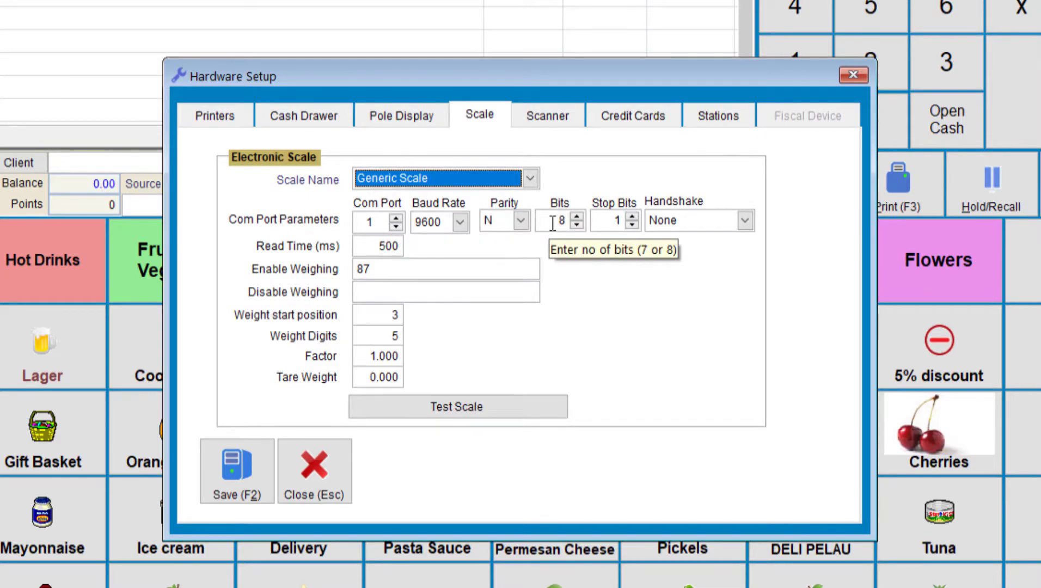
pyautogui.moveTo(597, 256)
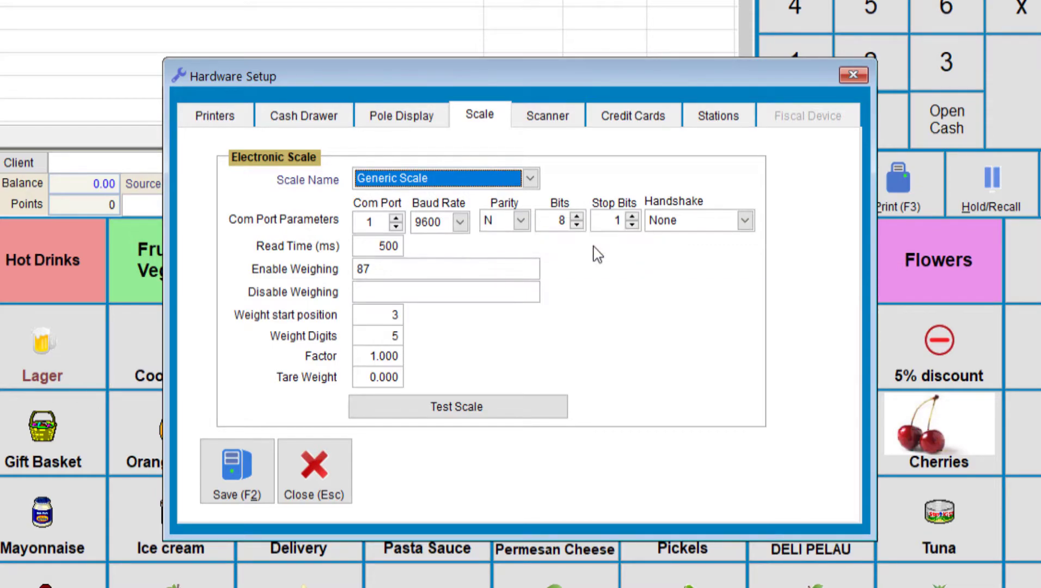
pyautogui.moveTo(379, 246)
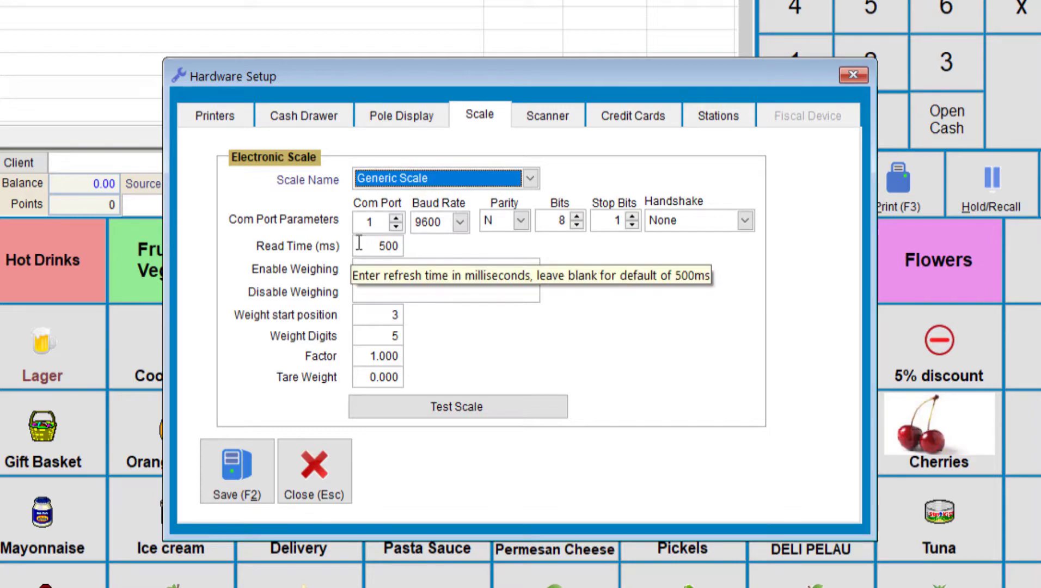
pyautogui.write('87')
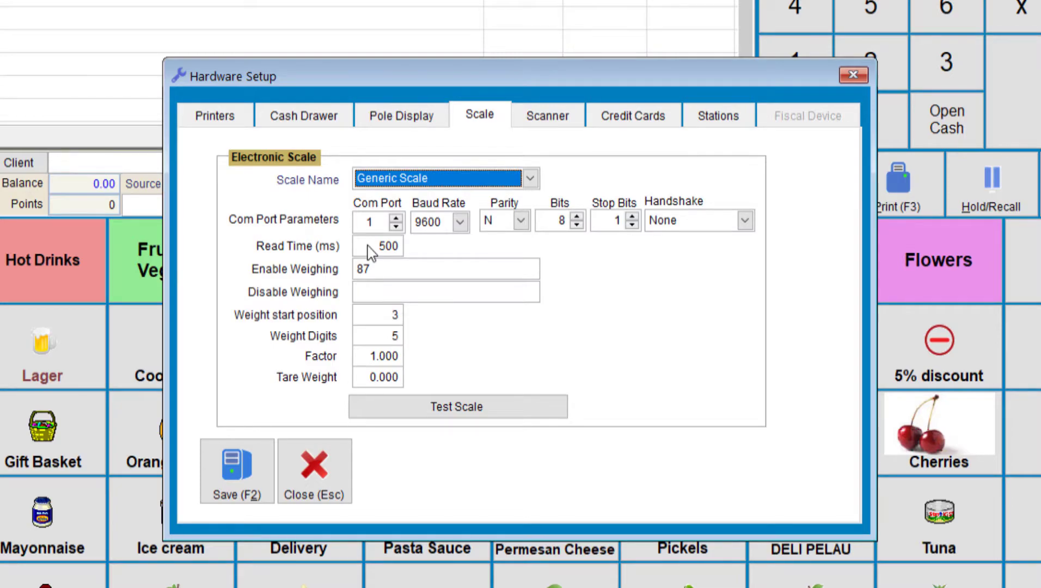
pyautogui.moveTo(287, 276)
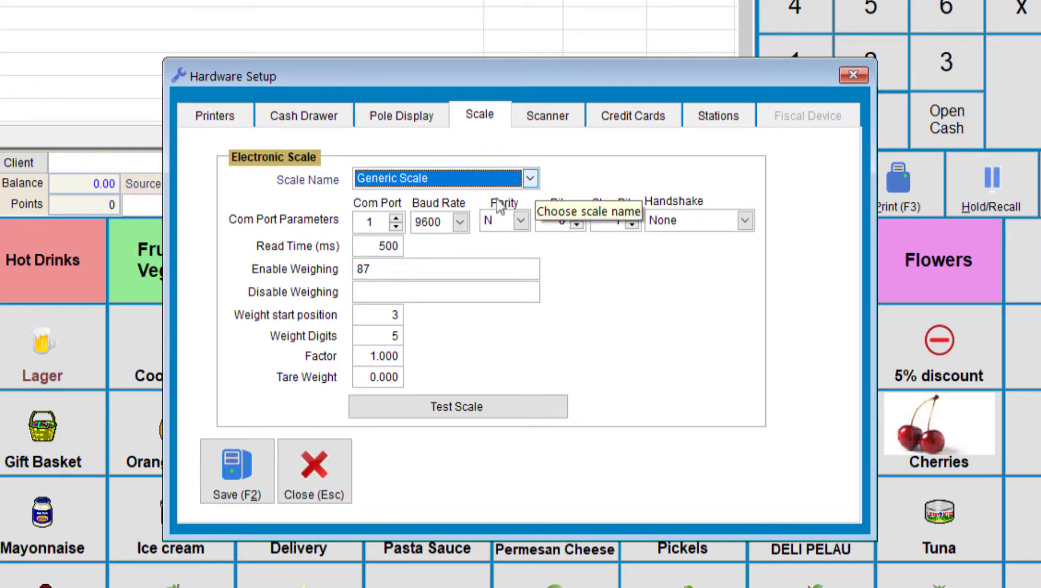
# Try the CAS PD-II and Magellan models, then set factor and tare weight to 0.001 and save.
pyautogui.click(529, 178)
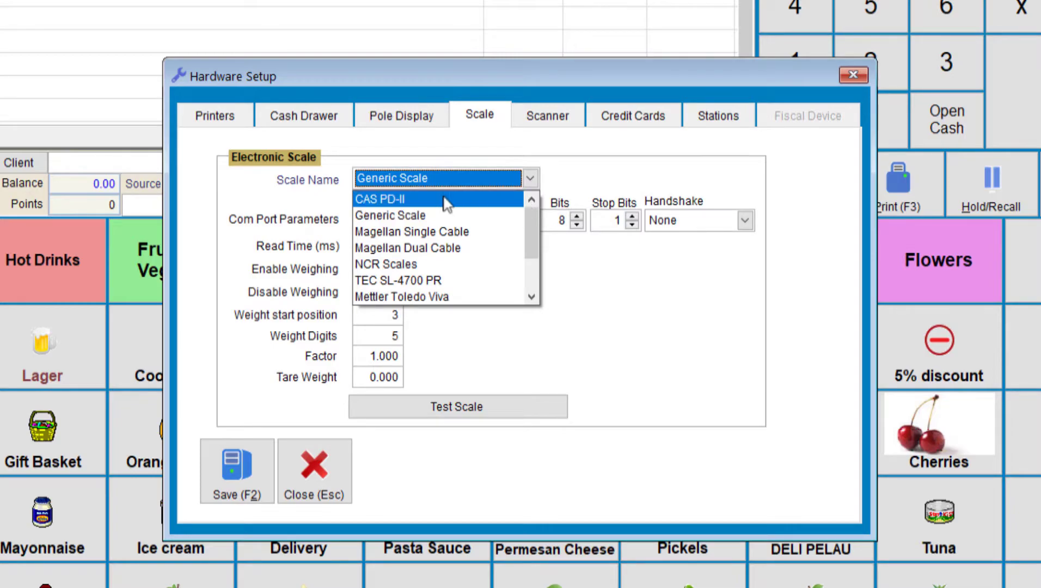
pyautogui.click(378, 198)
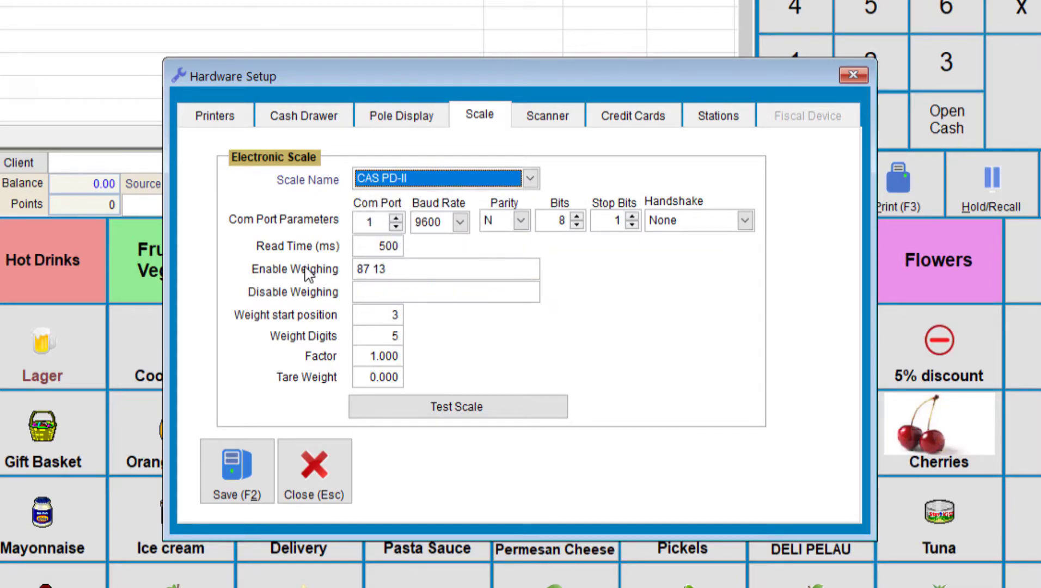
pyautogui.moveTo(372, 269)
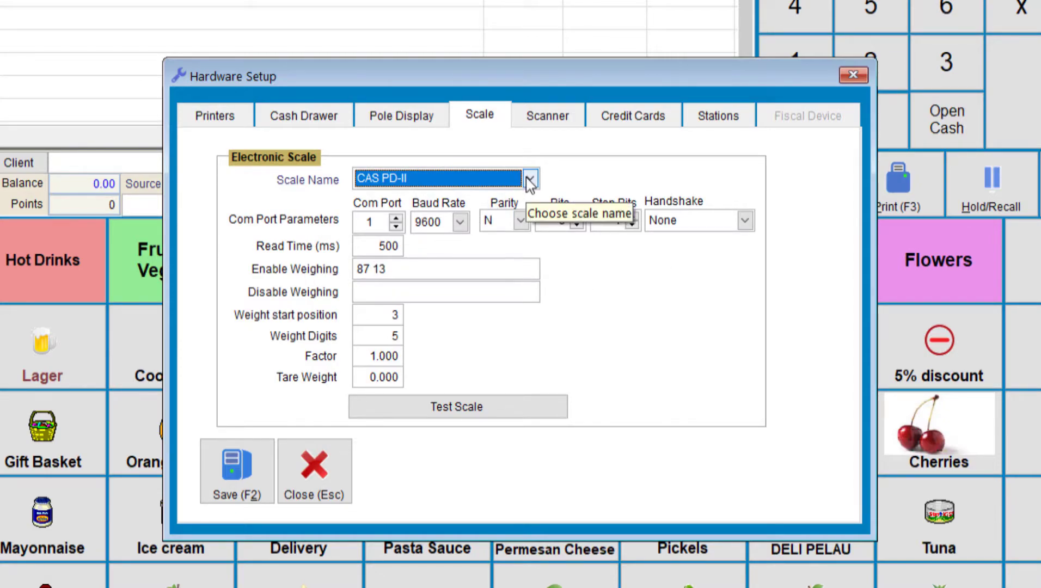
pyautogui.click(530, 179)
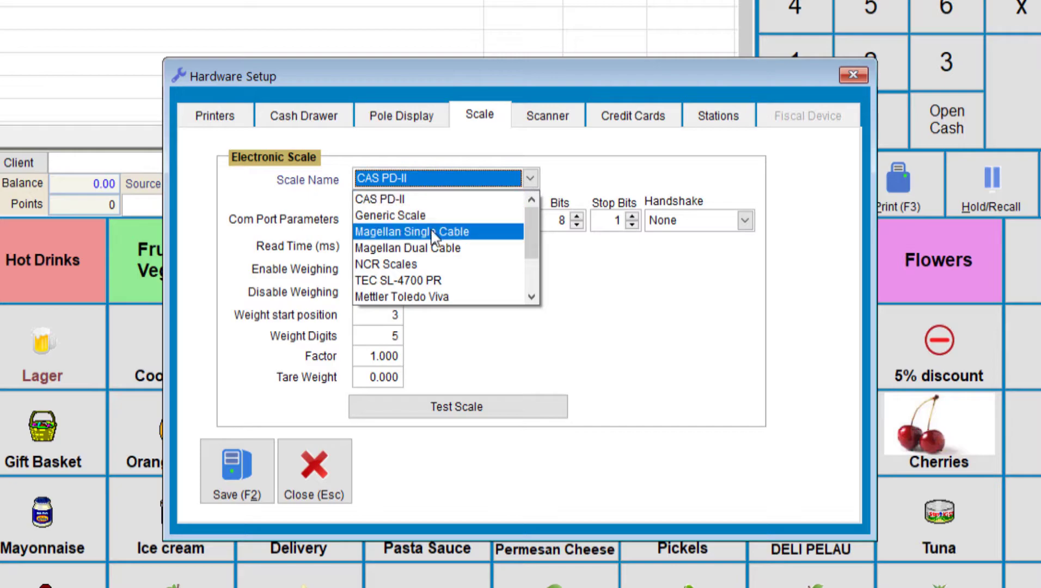
pyautogui.click(411, 231)
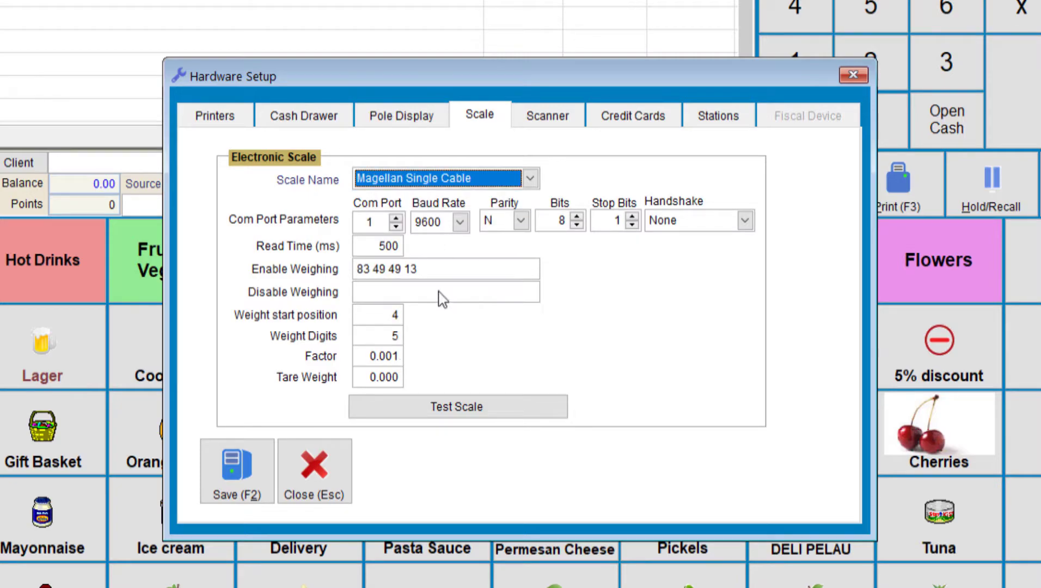
pyautogui.moveTo(407, 269)
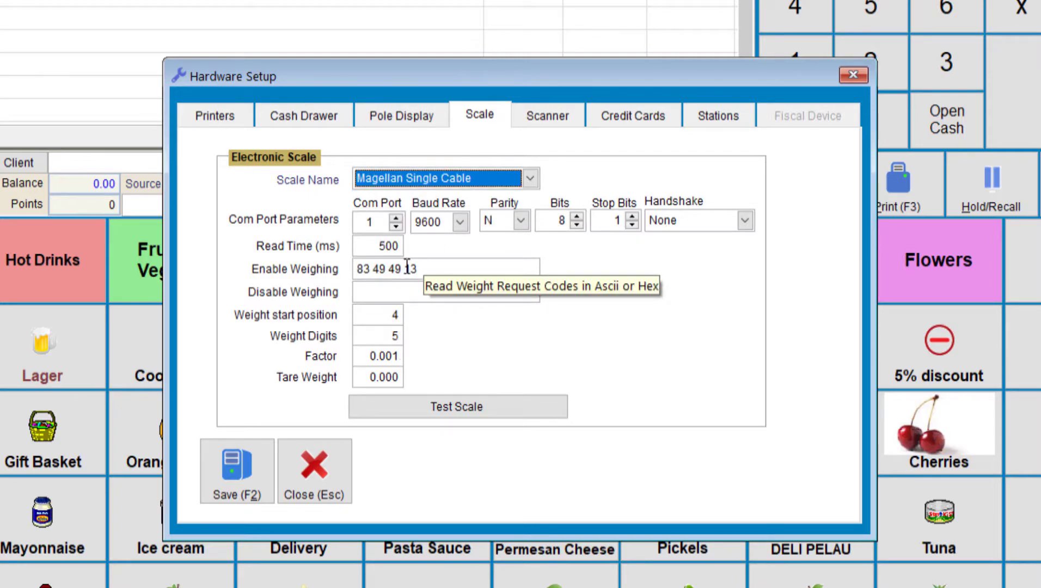
pyautogui.click(531, 179)
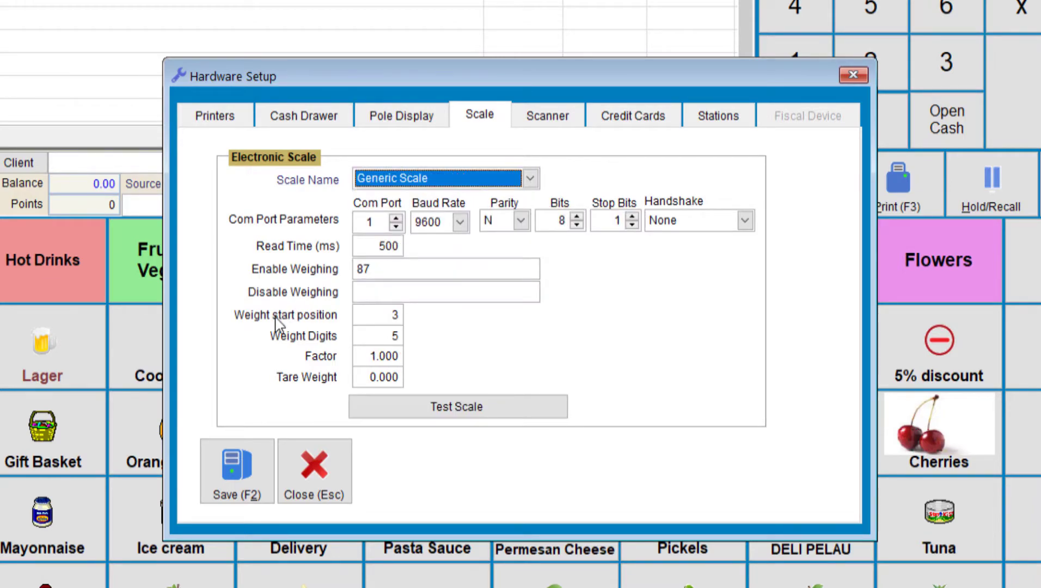
pyautogui.moveTo(341, 315)
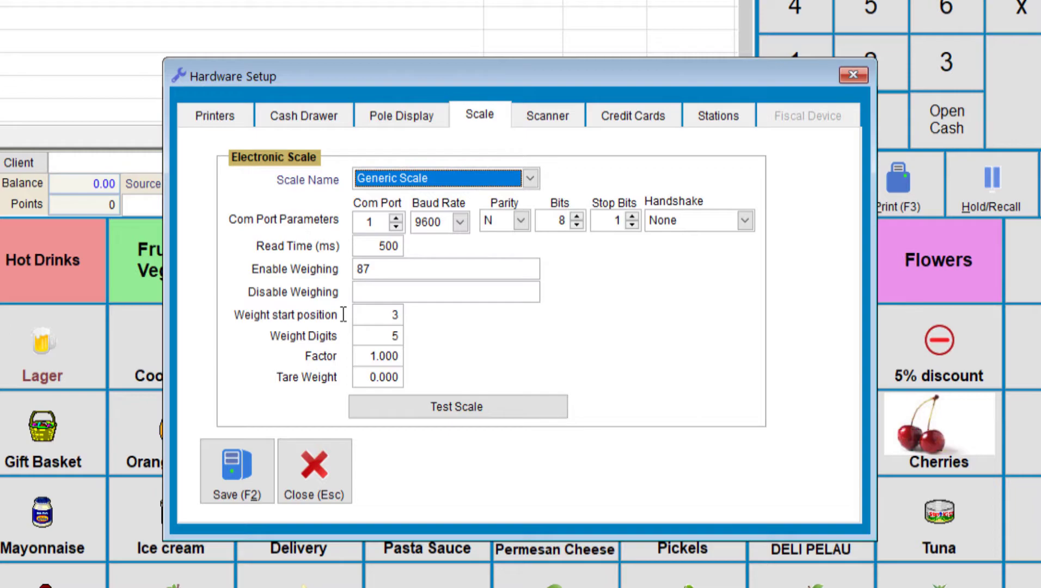
pyautogui.moveTo(339, 385)
pyautogui.write('0.001')
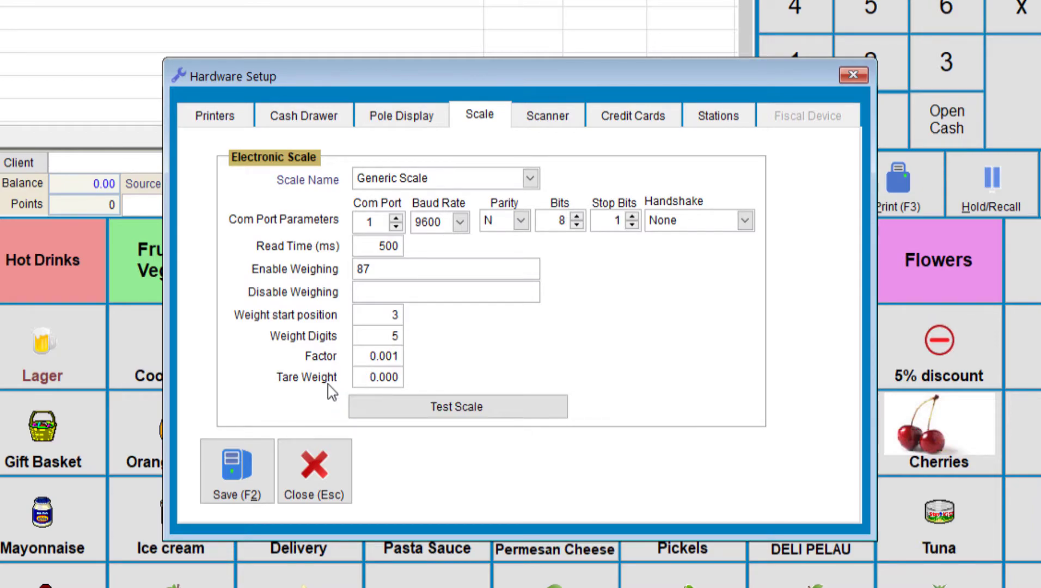
pyautogui.click(378, 377)
pyautogui.write('0.001')
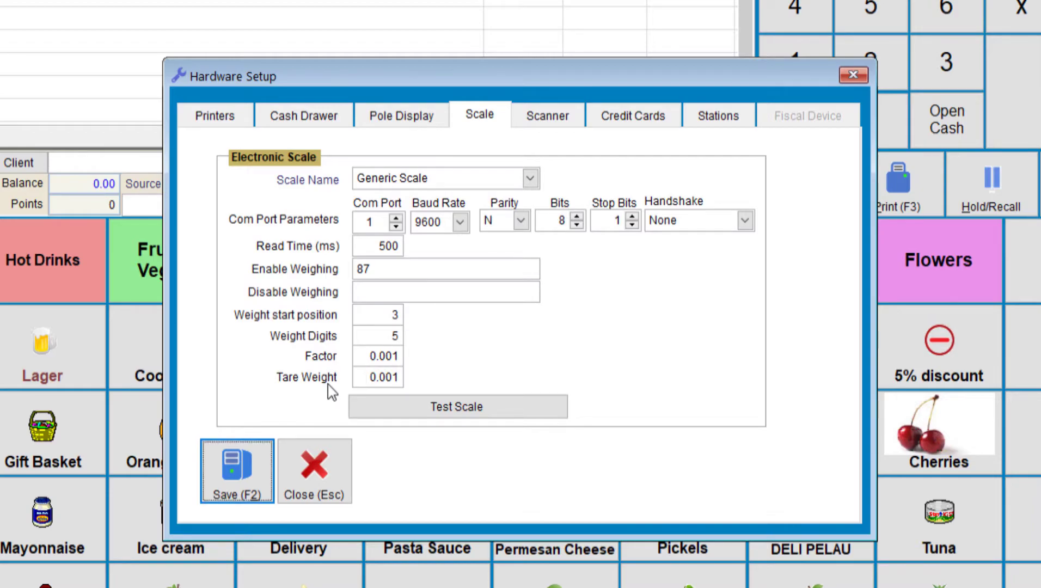
pyautogui.moveTo(377, 377)
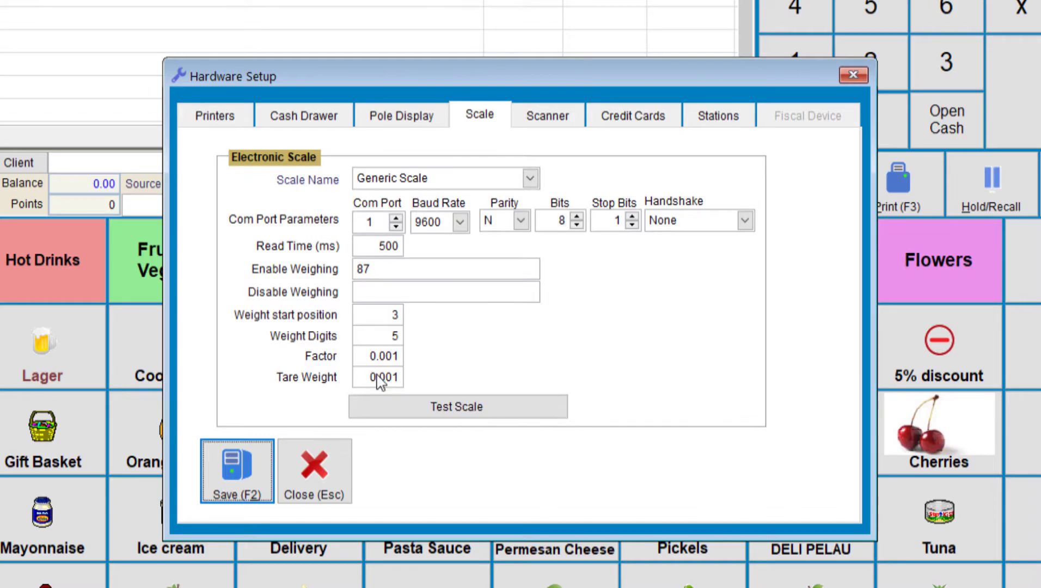
pyautogui.moveTo(458, 407)
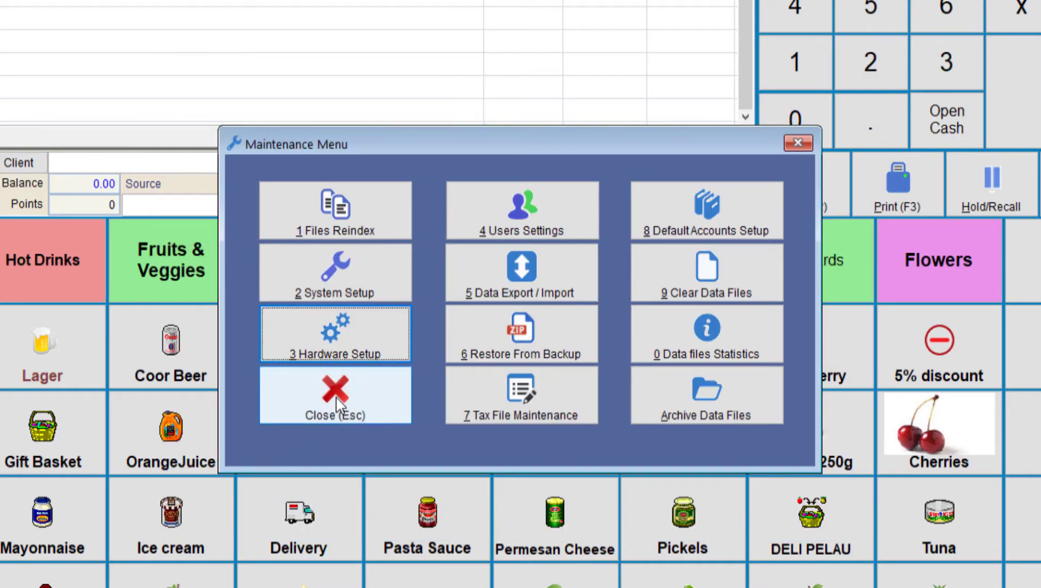
# Find Fuji Apples / Kg in Stock, tick Use Scale and save the item.
pyautogui.click(335, 395)
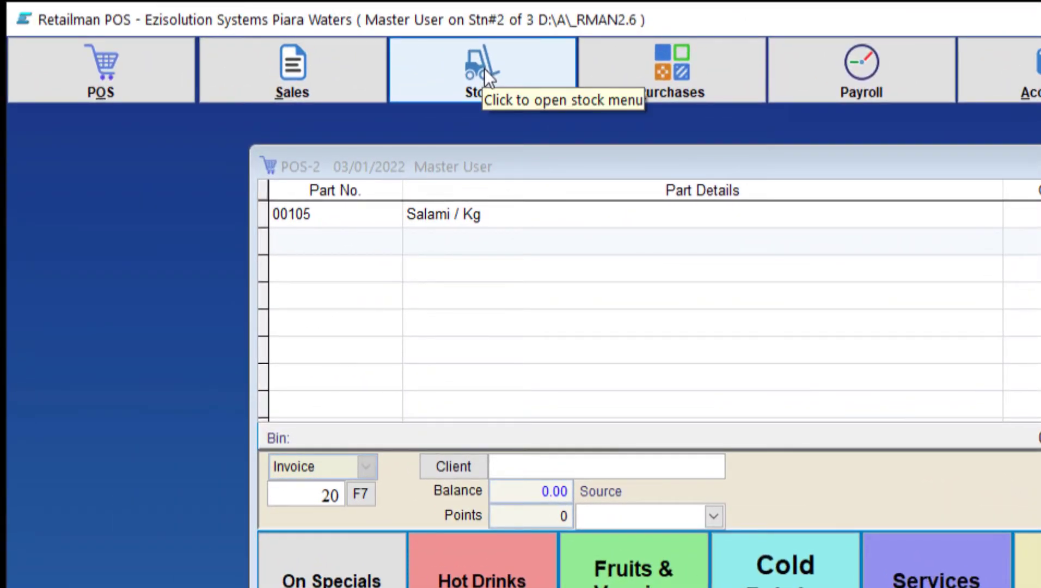
pyautogui.click(481, 69)
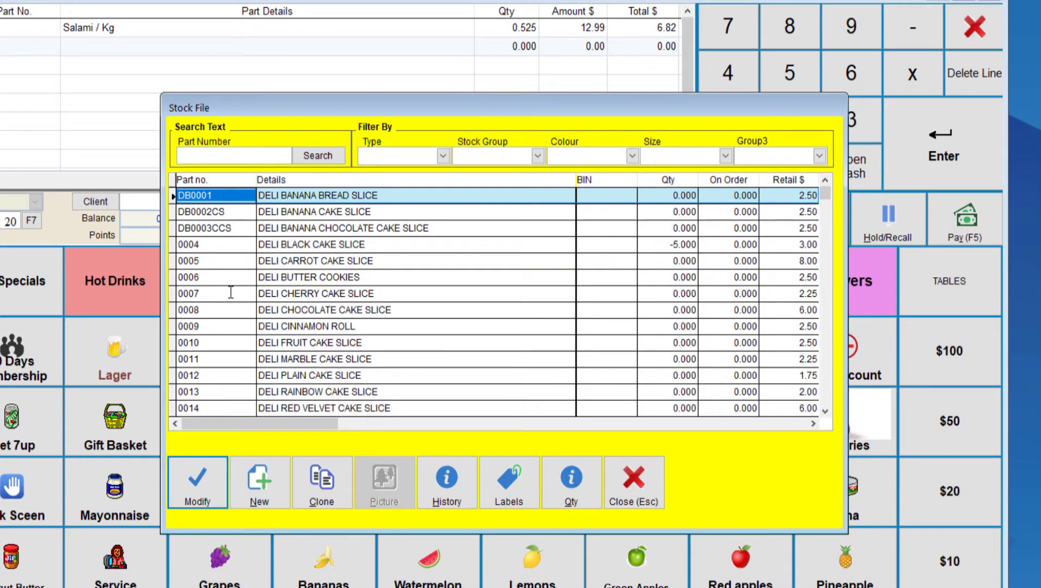
pyautogui.write('f')
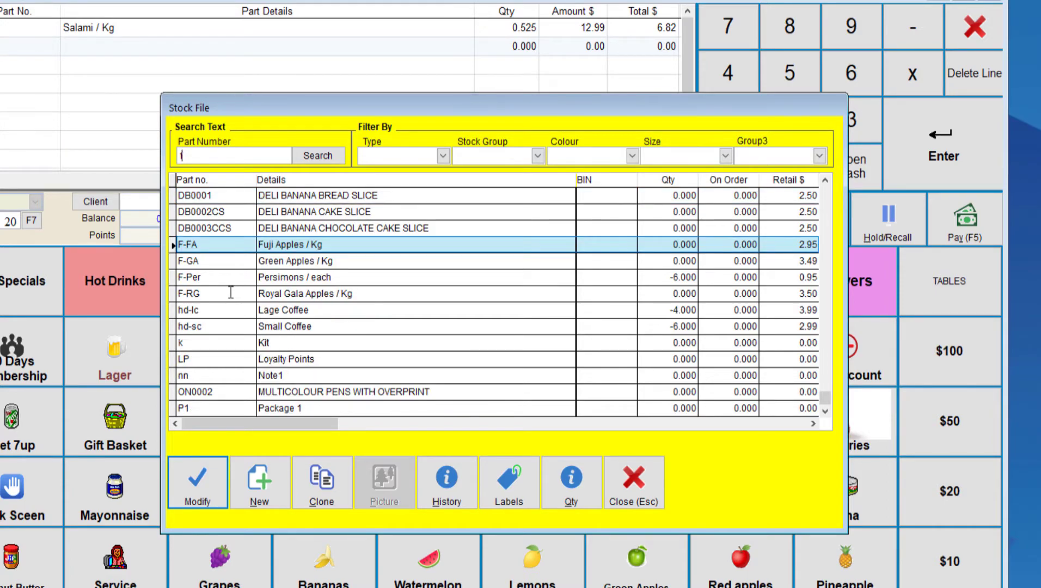
pyautogui.click(197, 482)
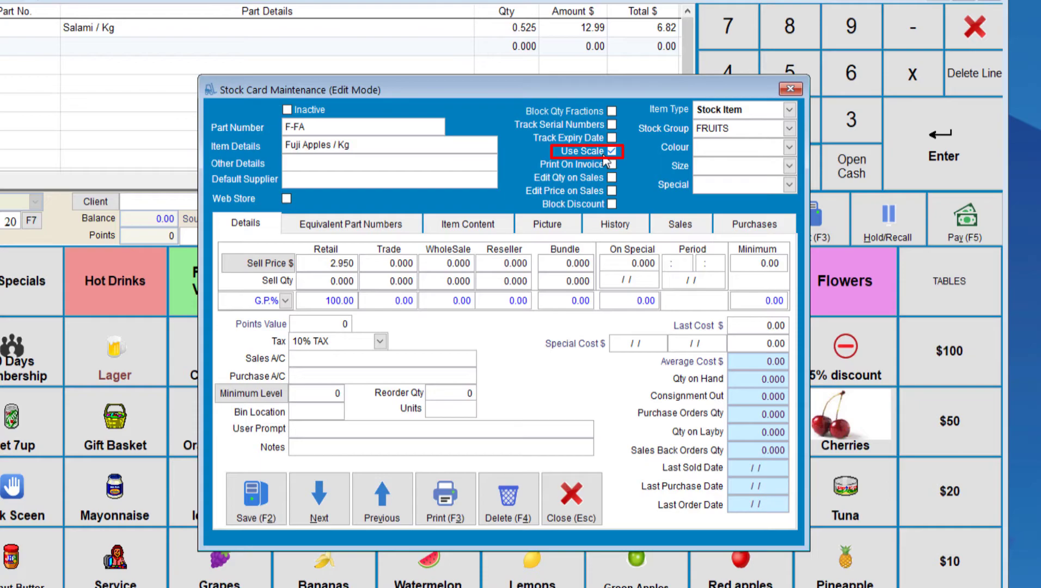
pyautogui.click(571, 498)
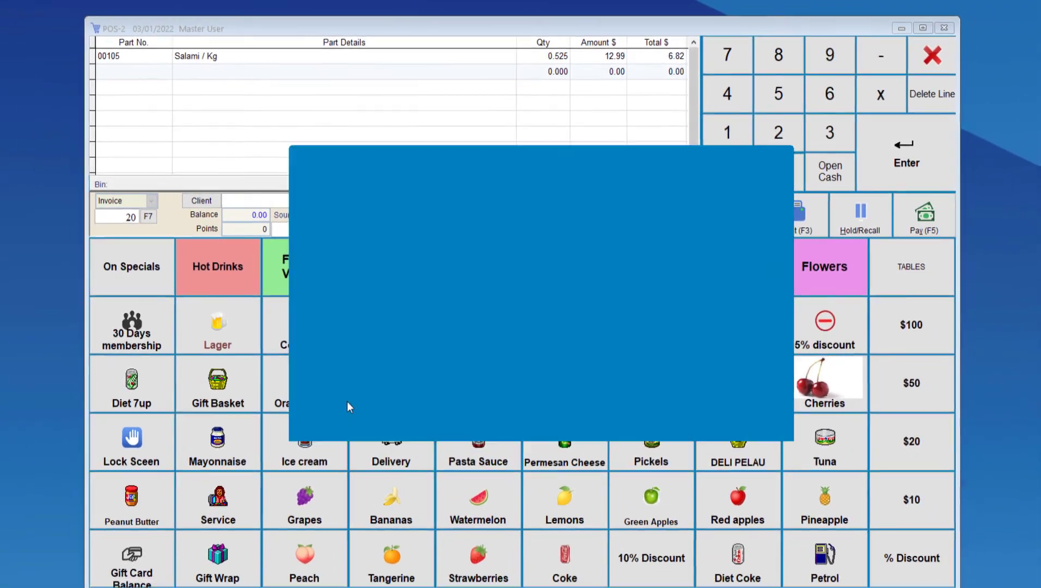
# Add weighed Fuji, Green and Royal Gala apples from Fruits & Veggies to the sale.
pyautogui.click(304, 267)
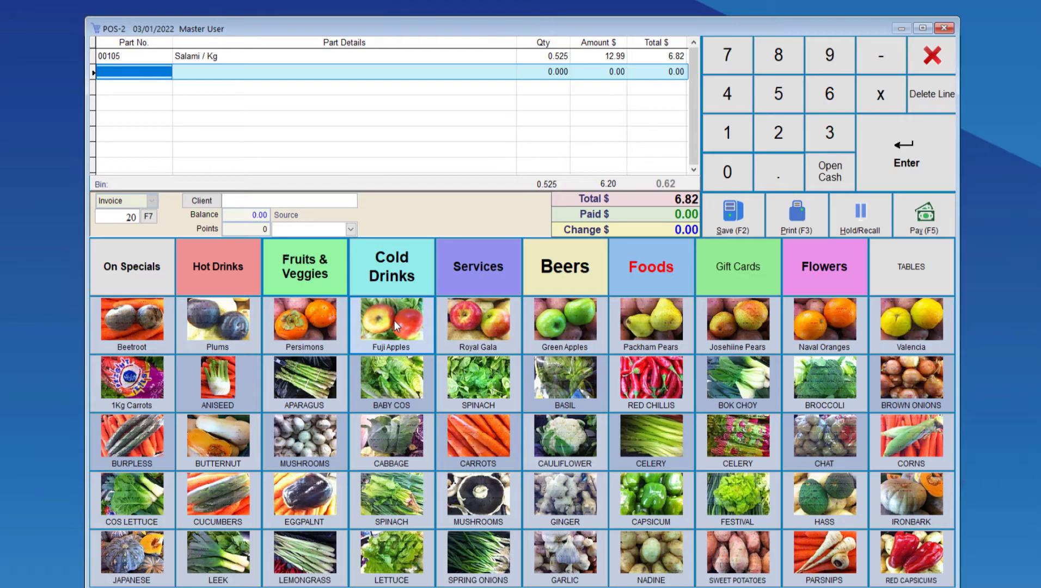
pyautogui.click(390, 322)
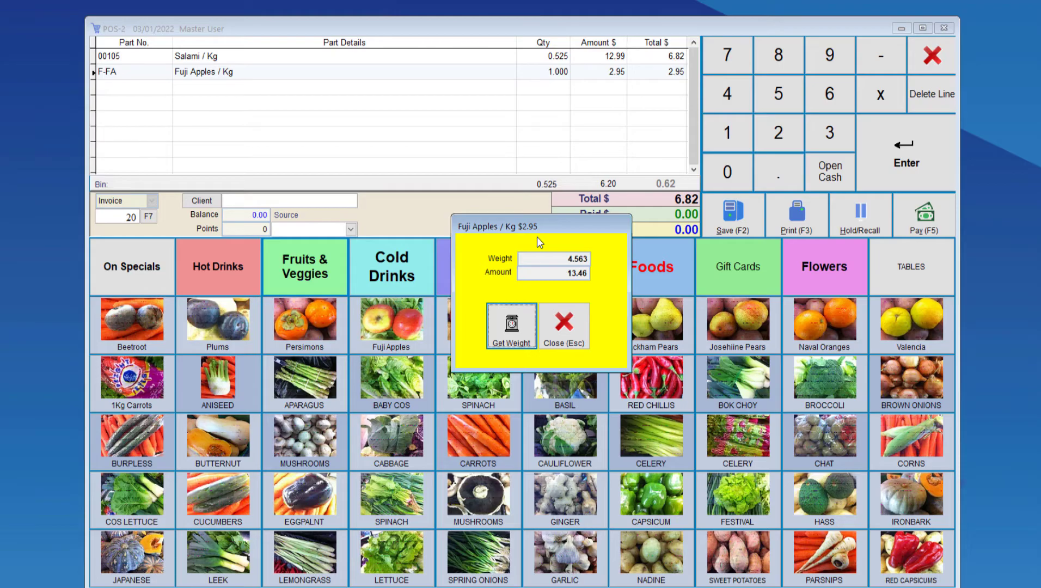
pyautogui.moveTo(525, 236)
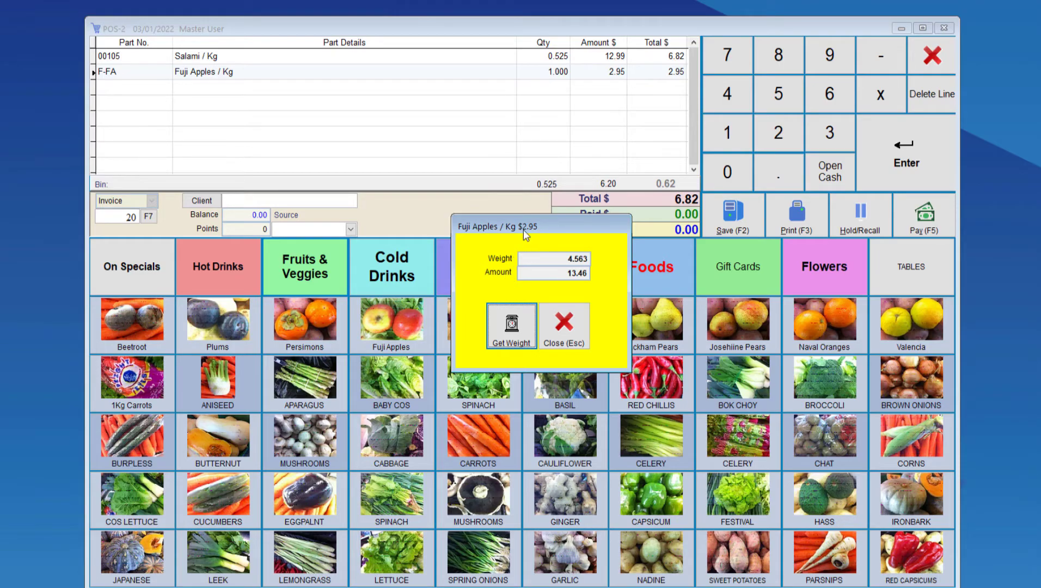
pyautogui.moveTo(534, 284)
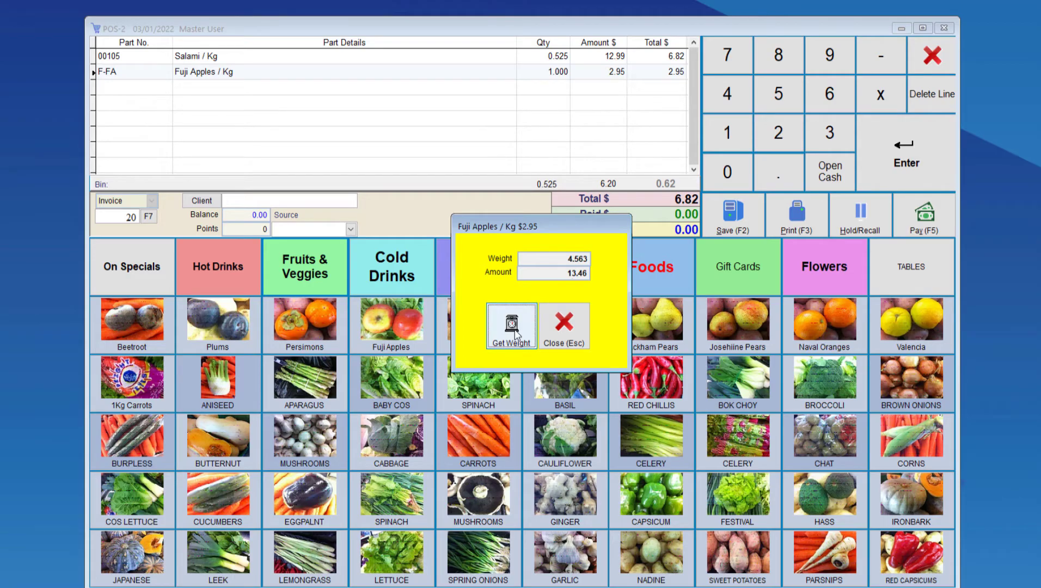
pyautogui.click(511, 325)
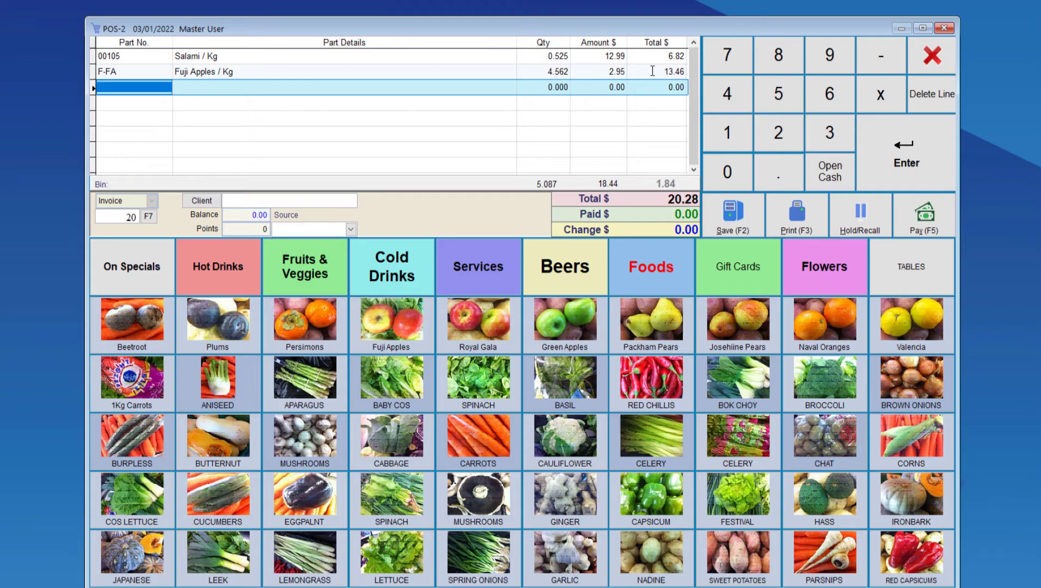
pyautogui.click(564, 325)
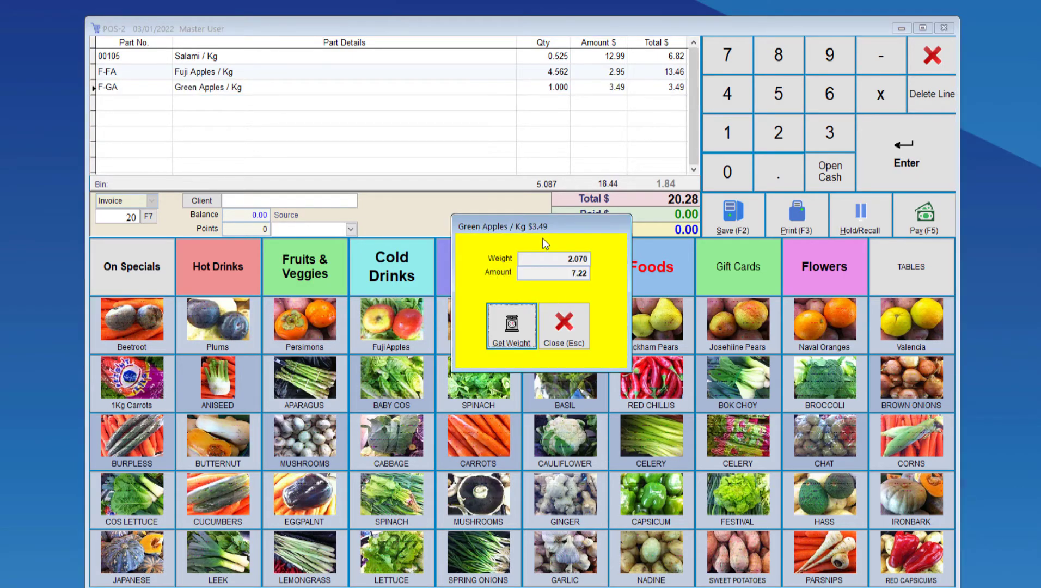
pyautogui.click(512, 327)
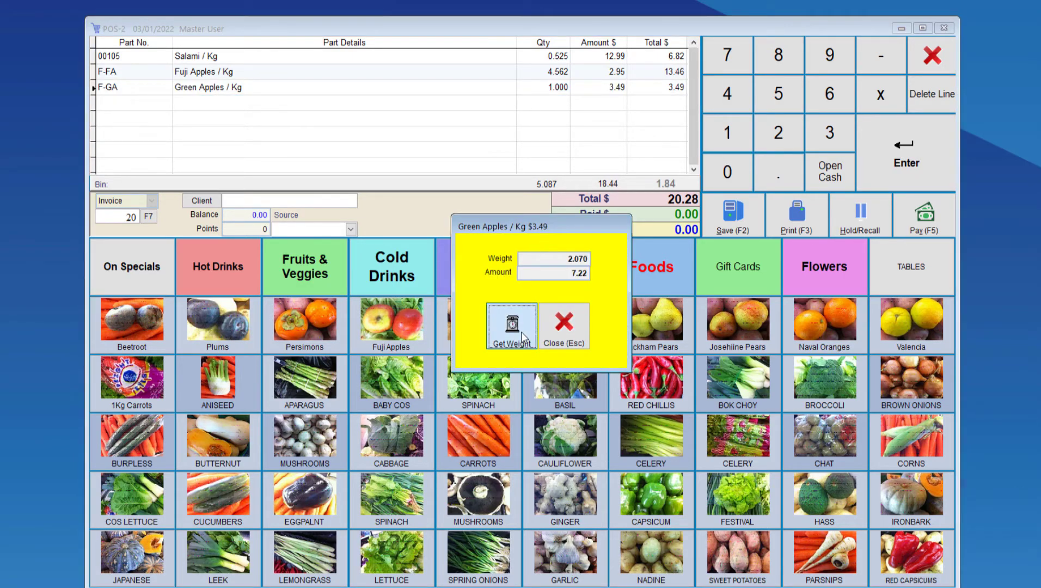
pyautogui.click(511, 328)
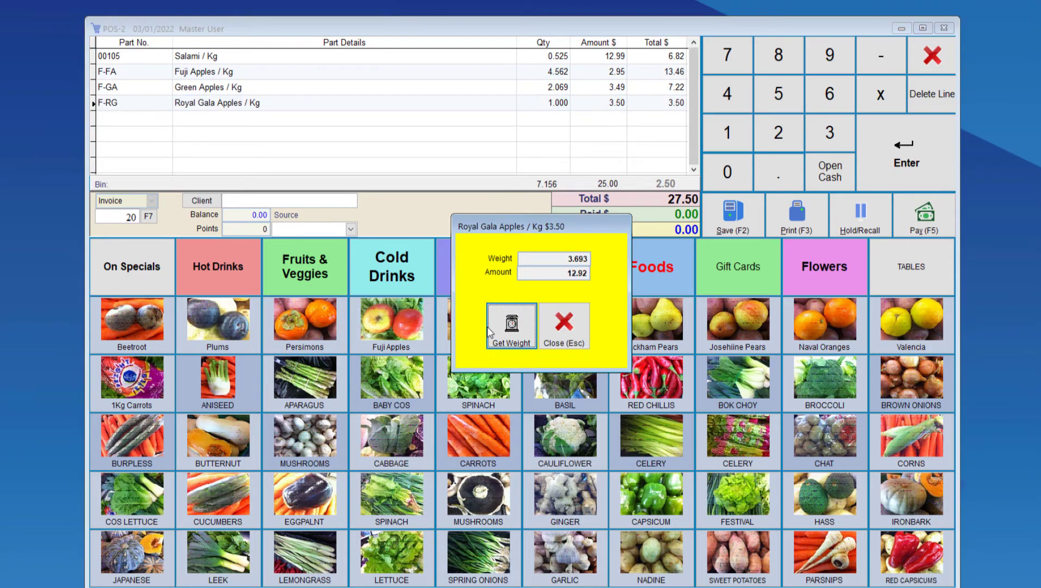
pyautogui.click(510, 328)
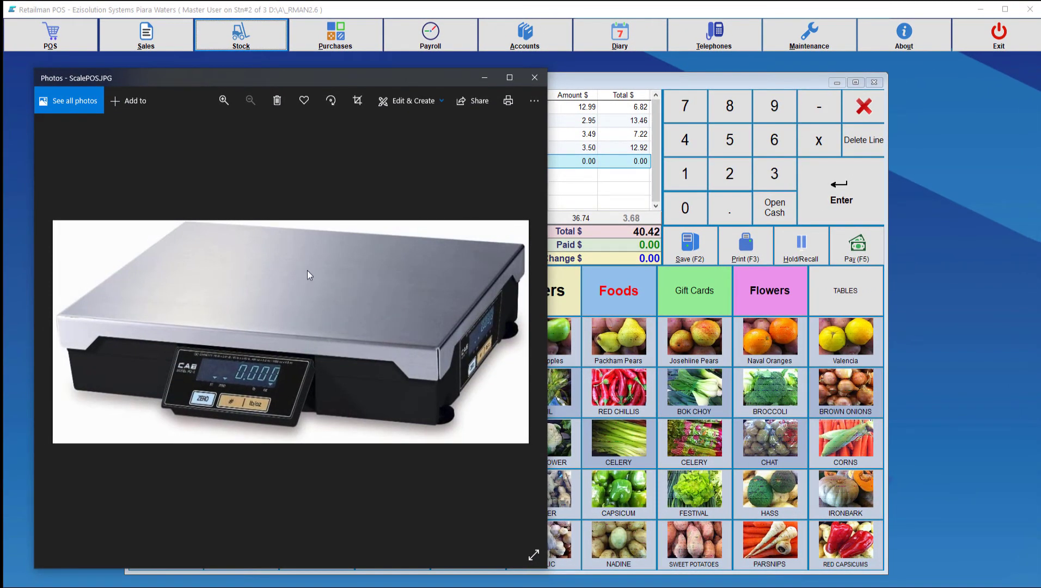
pyautogui.moveTo(297, 251)
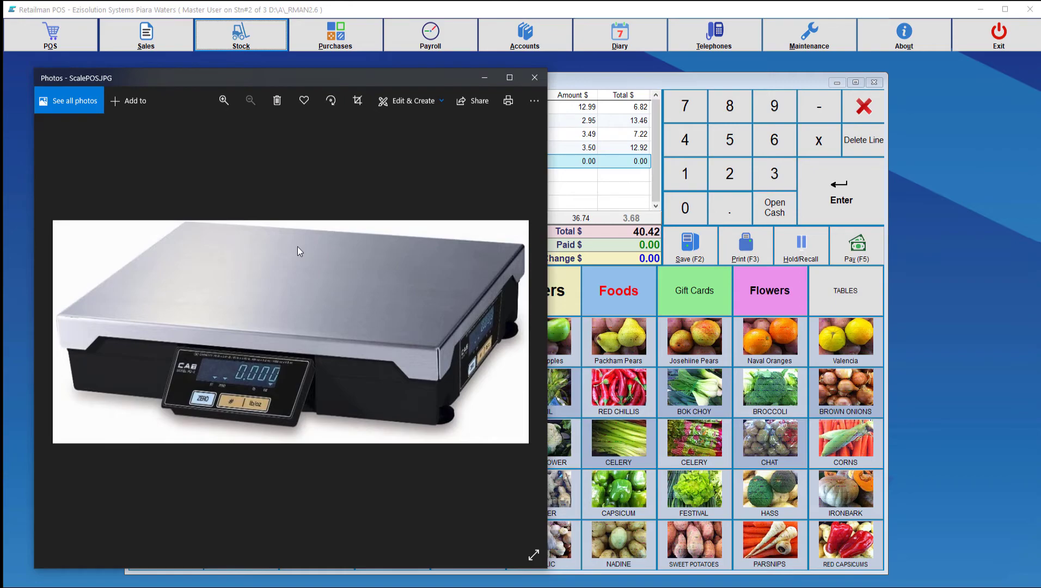
pyautogui.moveTo(241, 380)
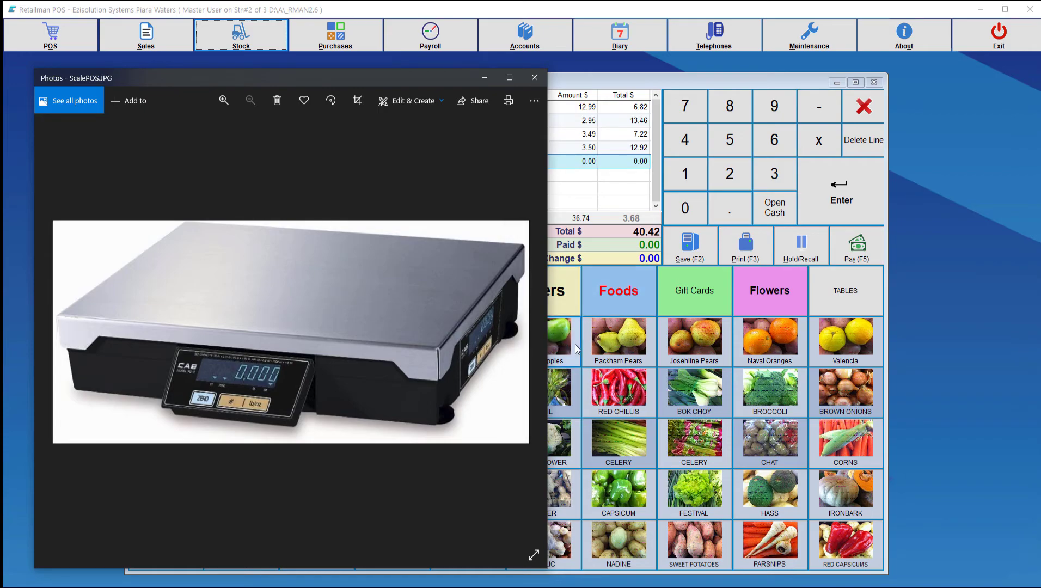
pyautogui.moveTo(303, 326)
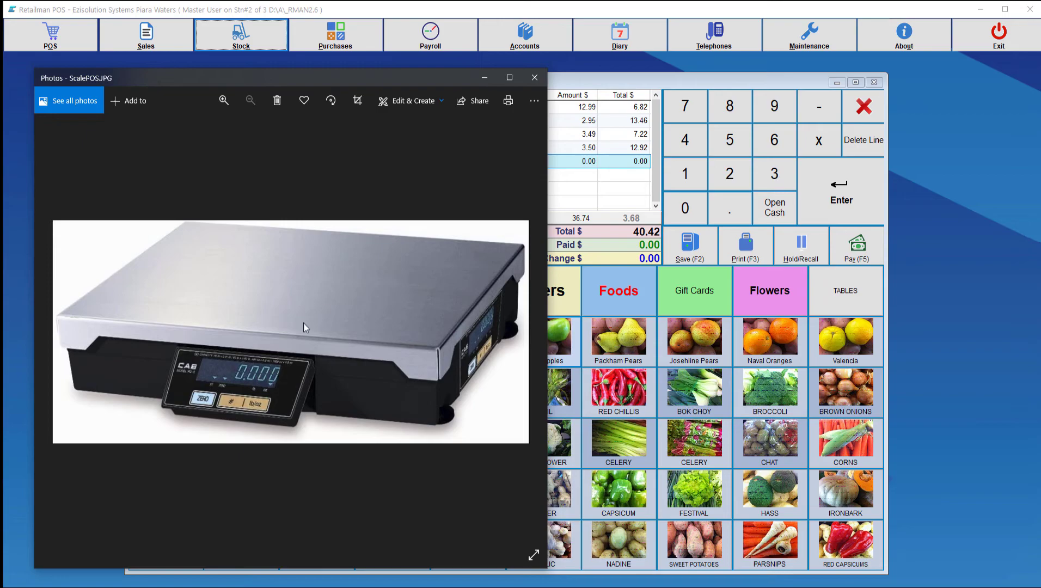
# Advance Photos to the ScaleScanner.jpg picture.
pyautogui.click(534, 78)
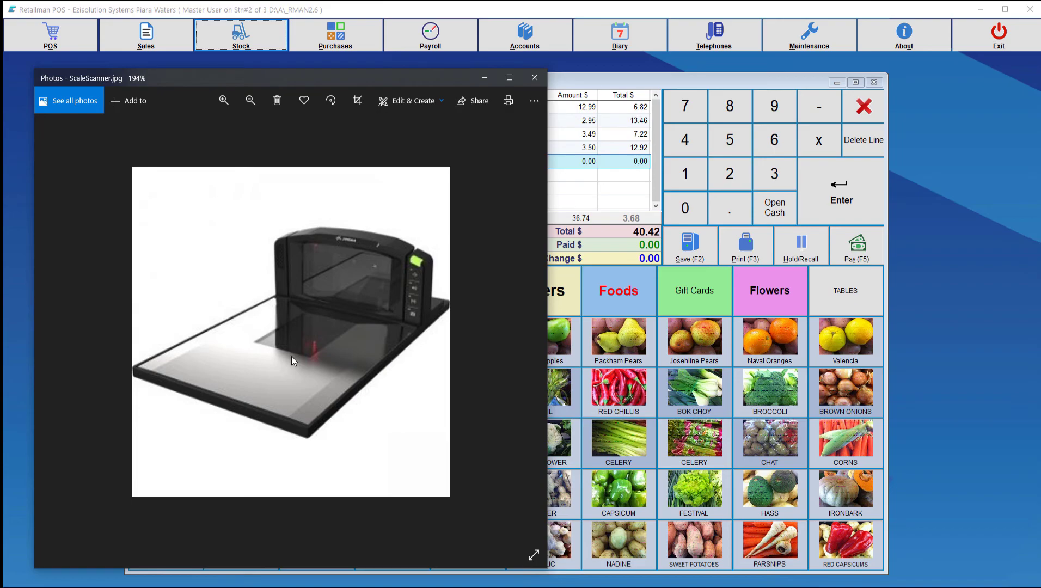
pyautogui.moveTo(341, 283)
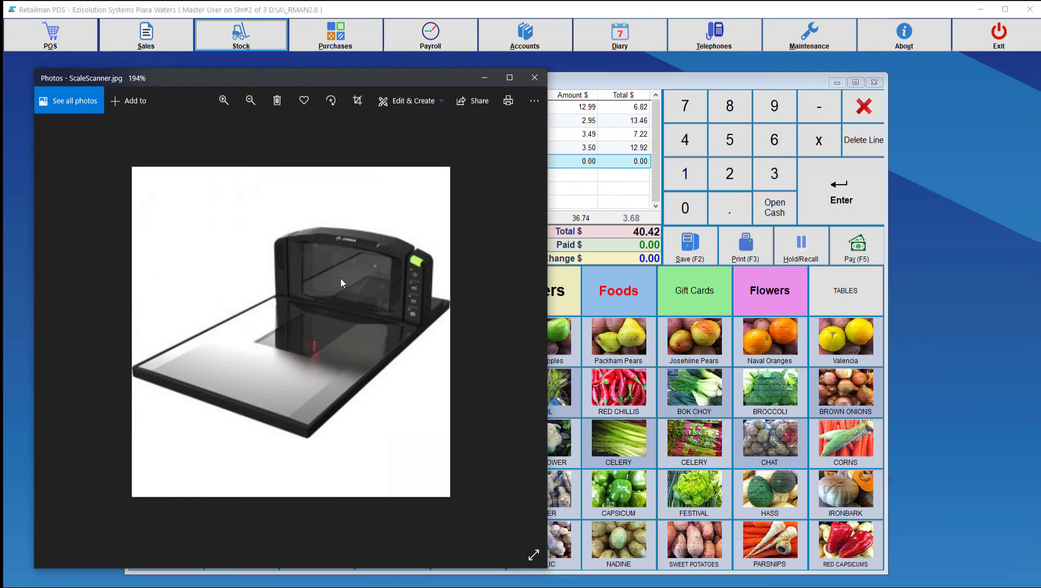
pyautogui.moveTo(283, 325)
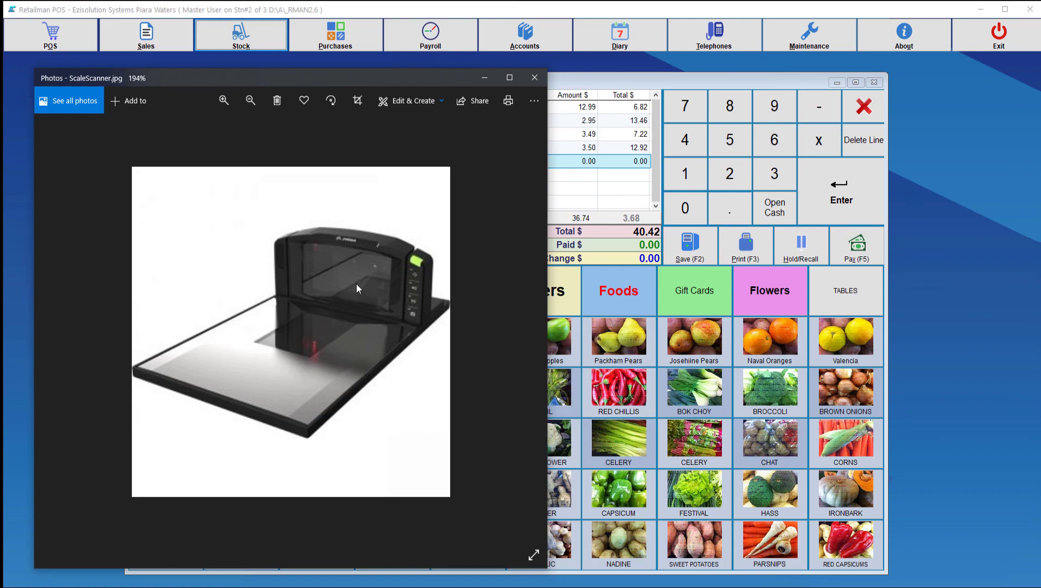
pyautogui.moveTo(453, 264)
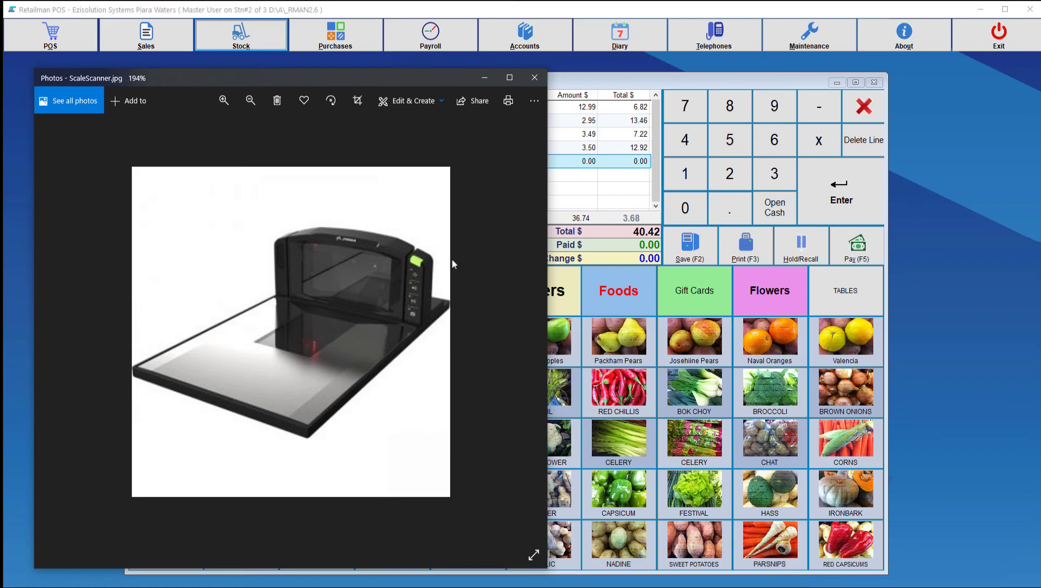
pyautogui.moveTo(489, 255)
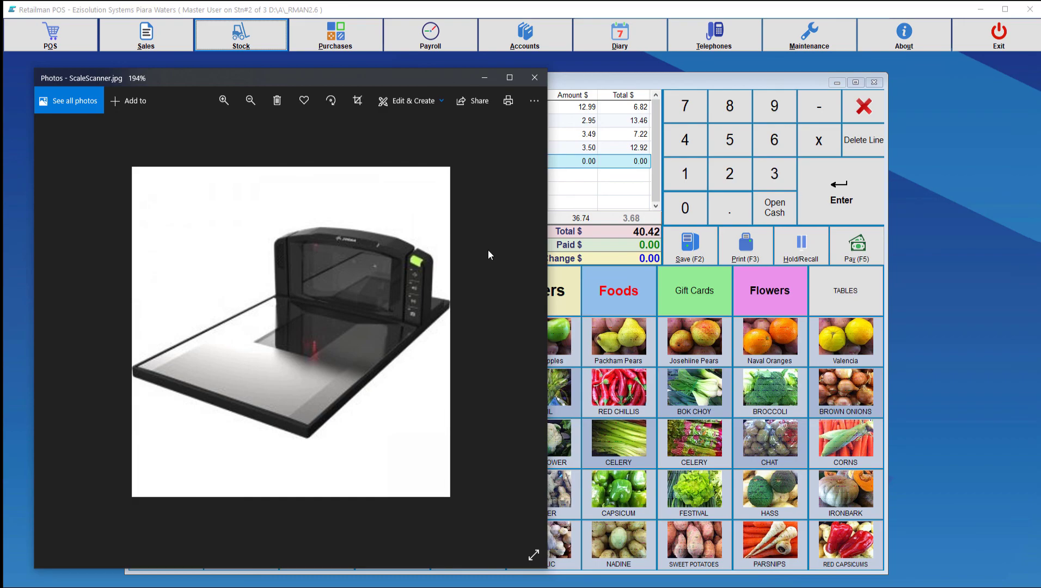